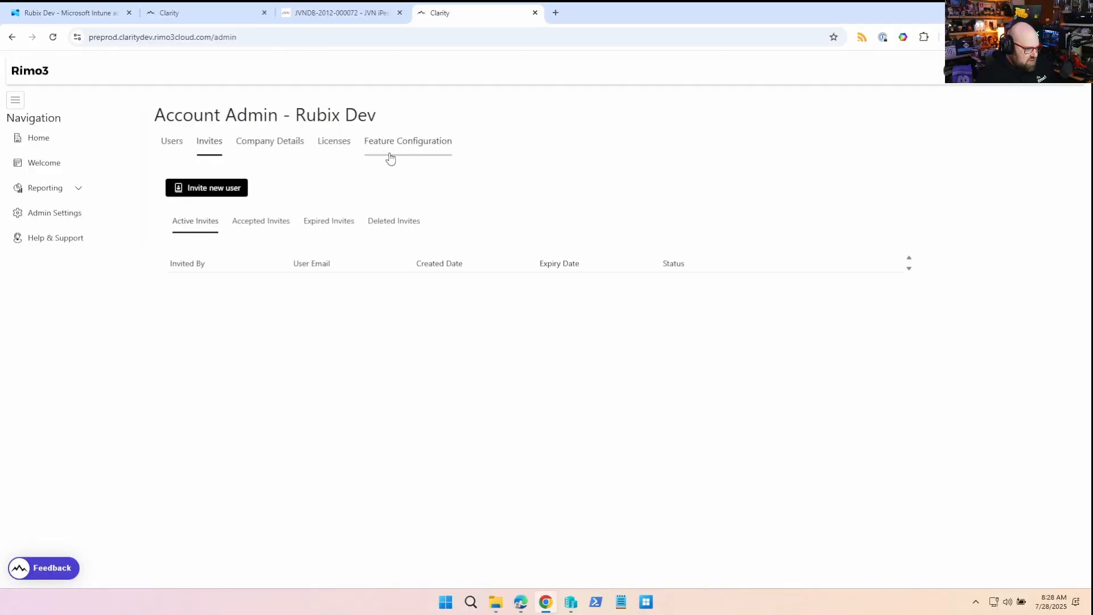
mouse_move(46, 166)
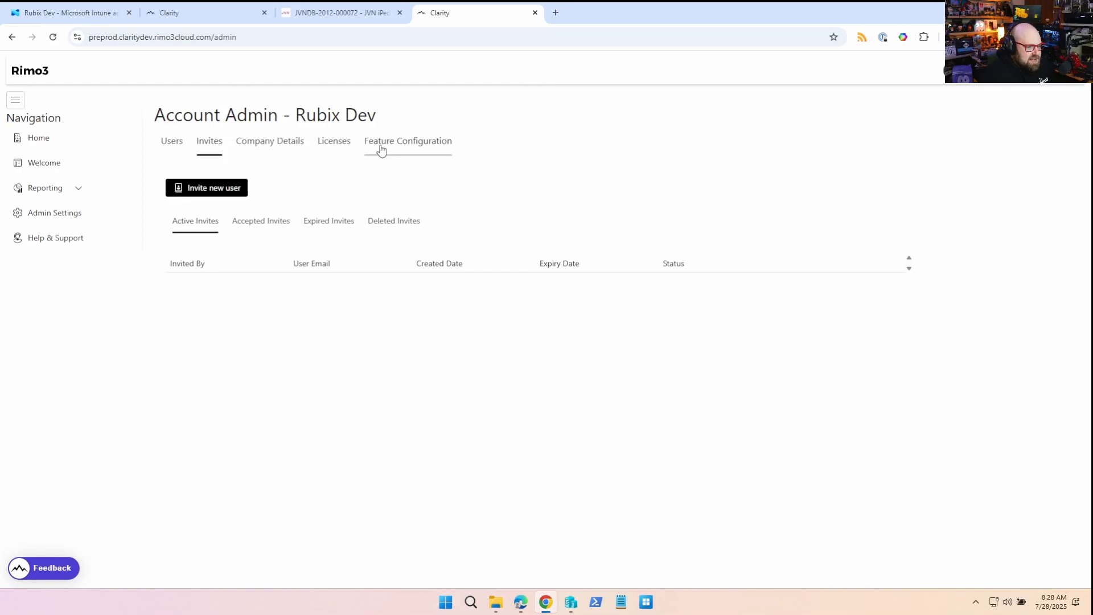
mouse_move(35, 164)
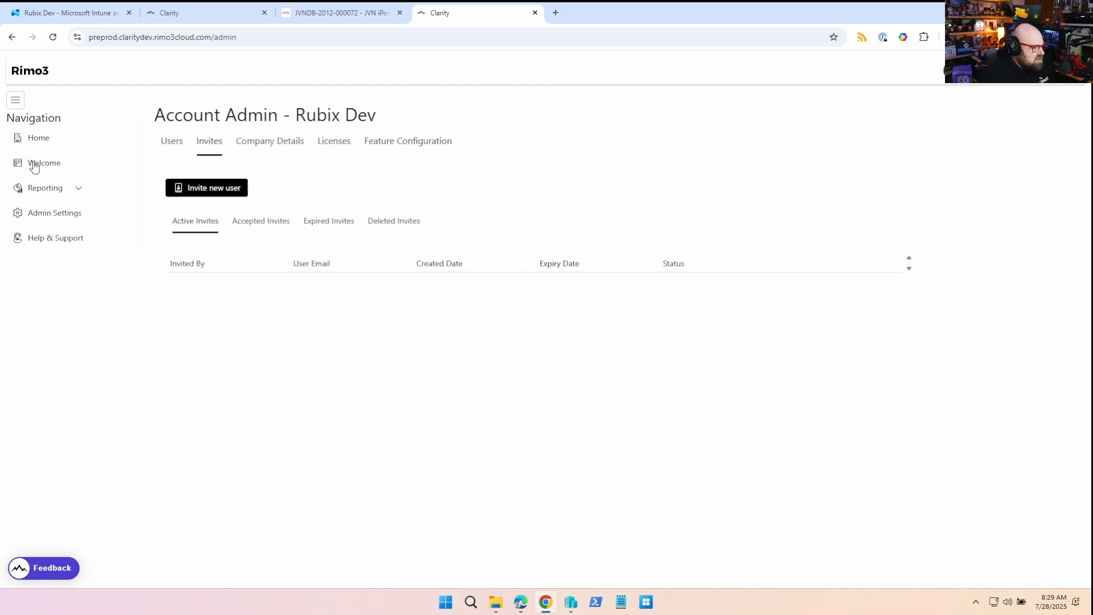
mouse_move(53, 219)
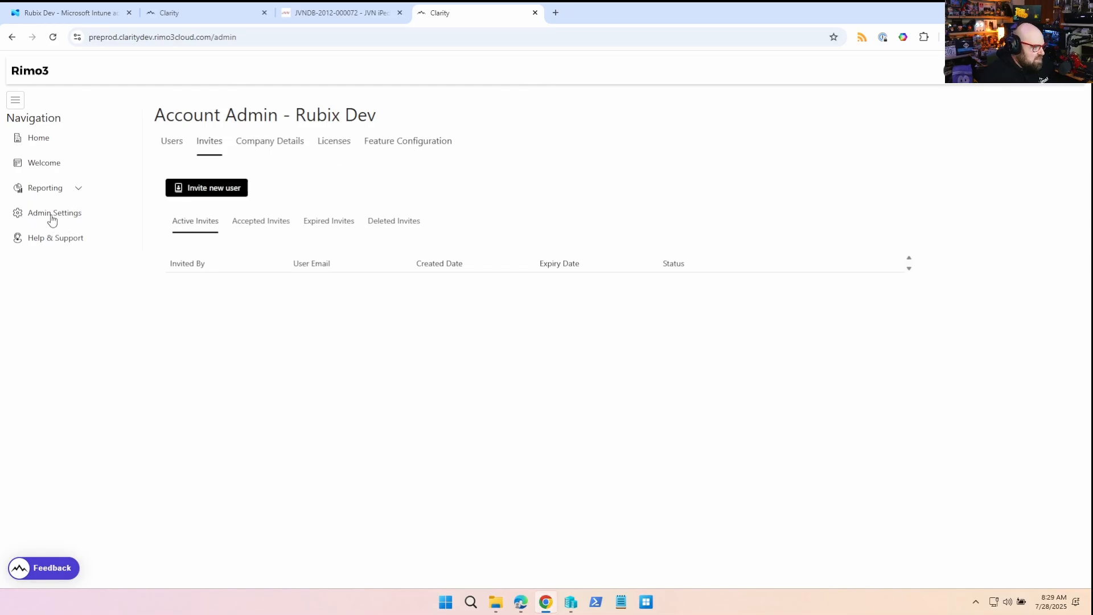
Review the Intune & Entra, WUfB, Dell, Lenovo and NIST connector sections under Feature Configuration
click(408, 141)
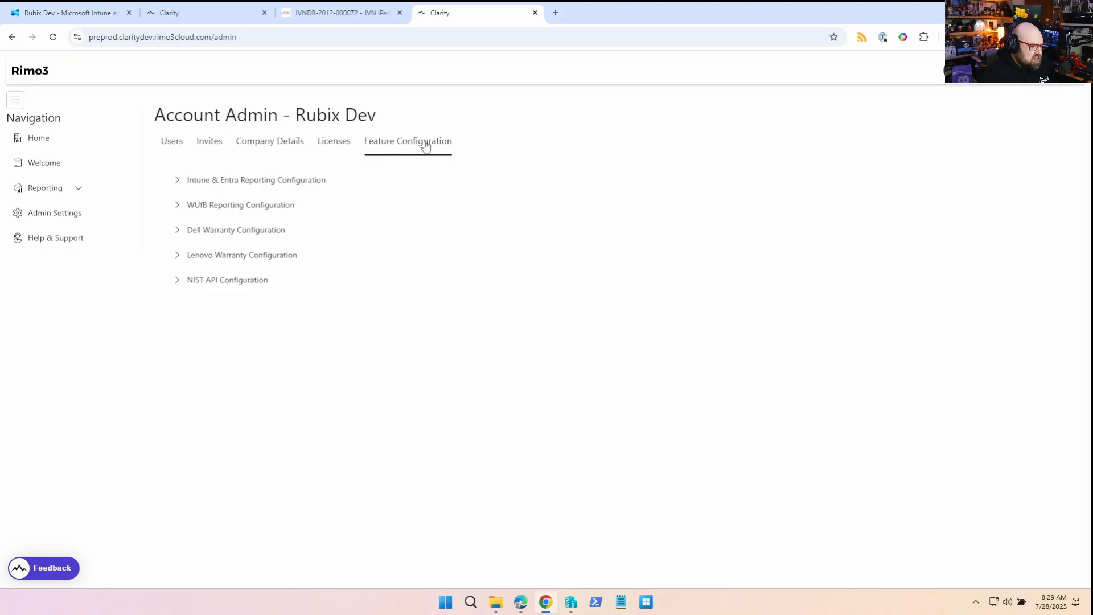
mouse_move(178, 191)
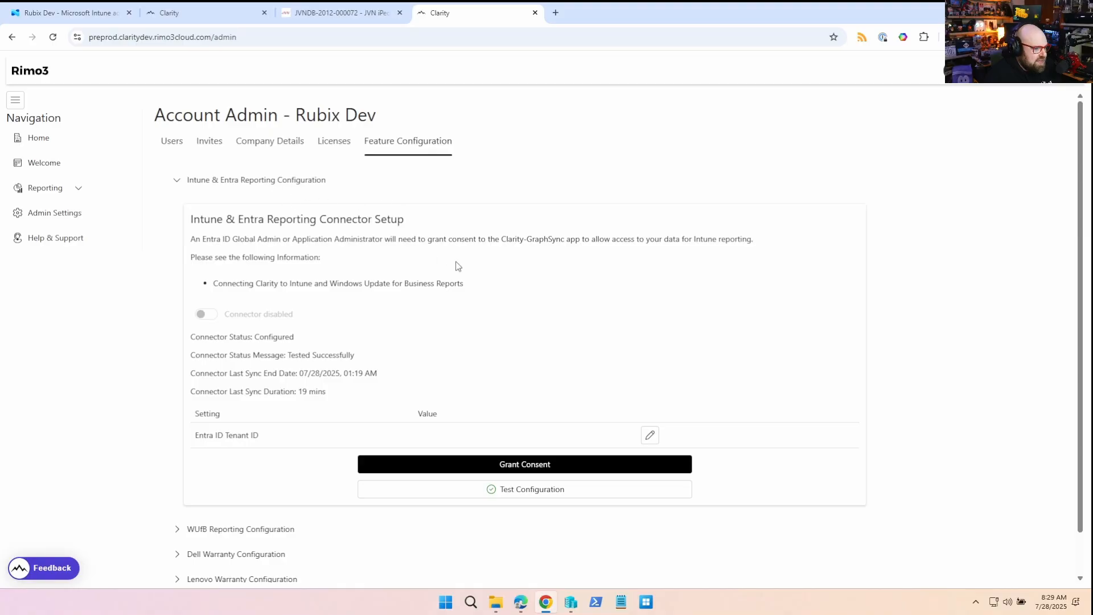
mouse_move(398, 338)
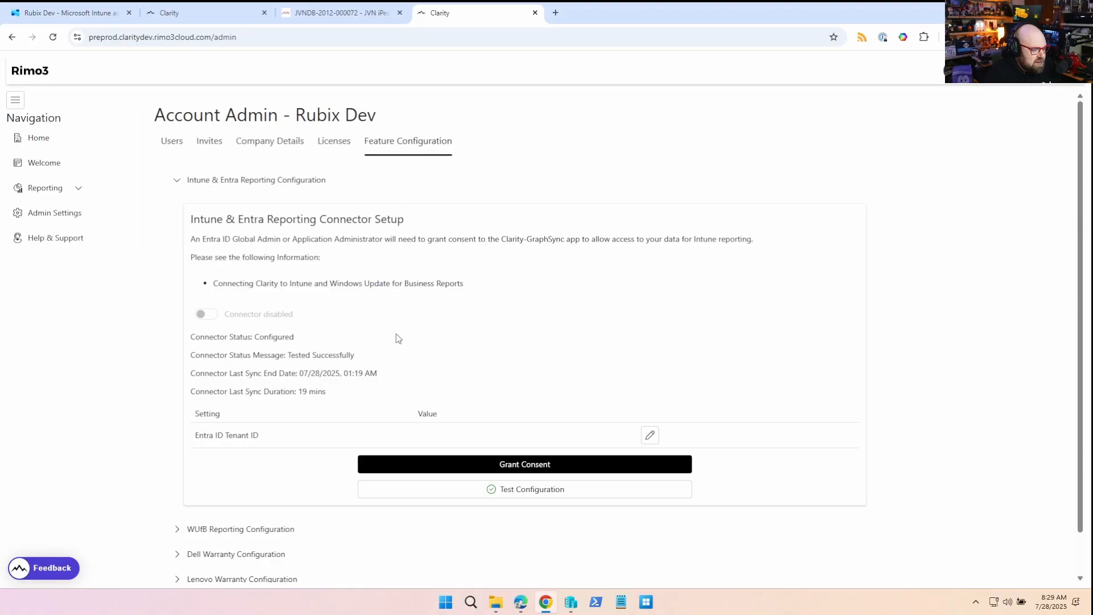
scroll(down, 3)
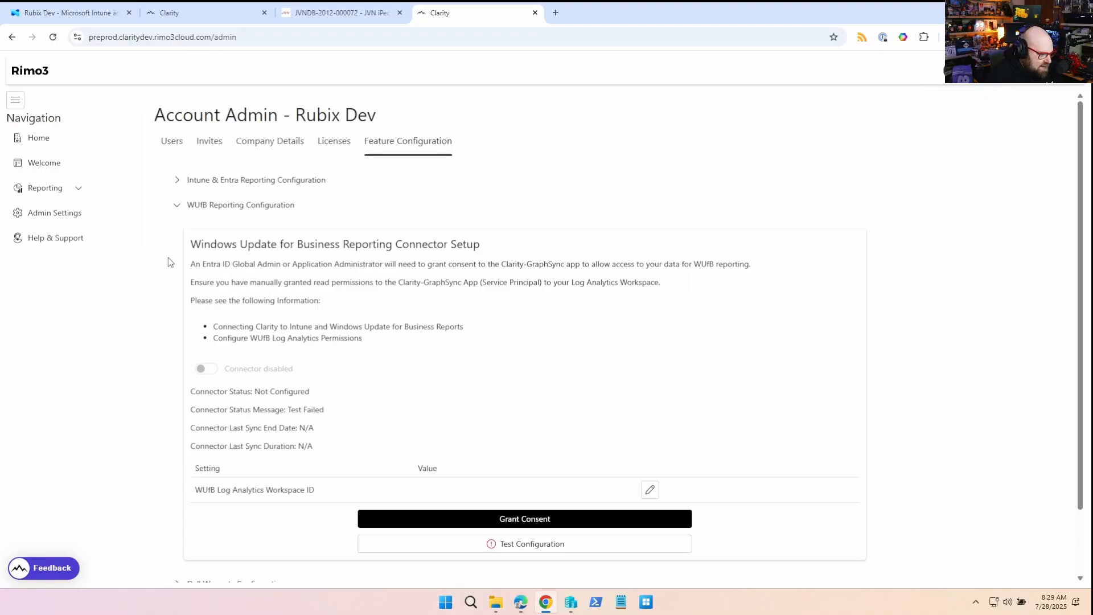
mouse_move(204, 218)
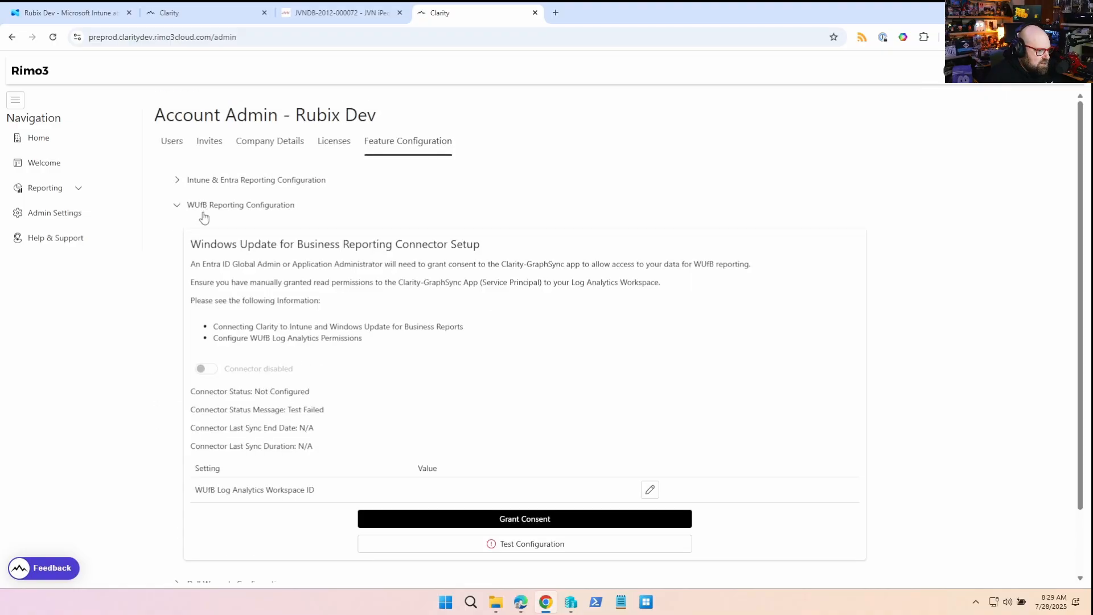
mouse_move(200, 220)
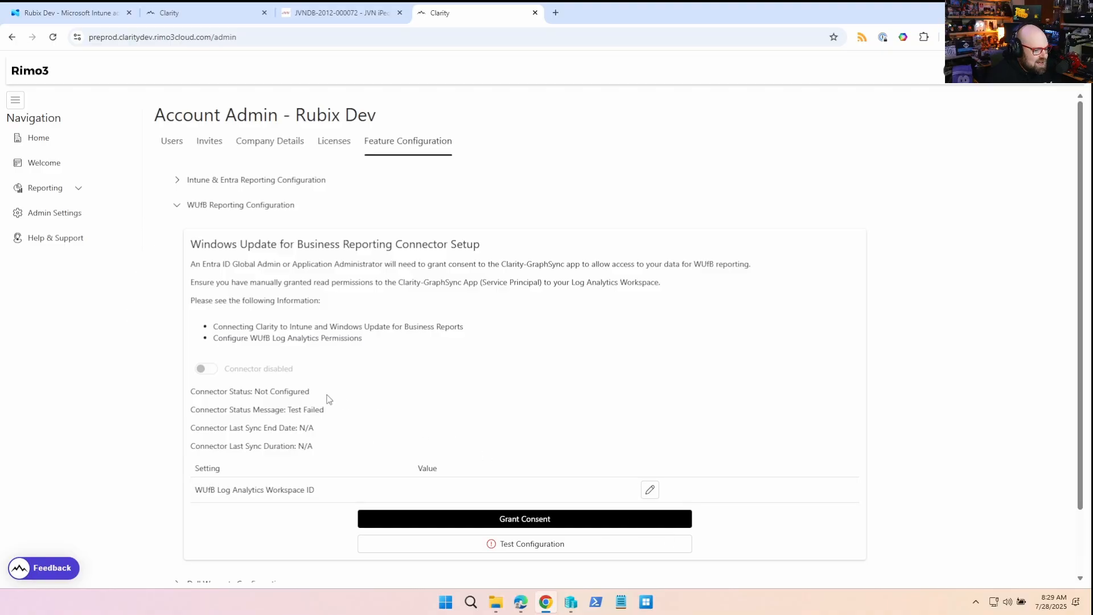
scroll(down, 3)
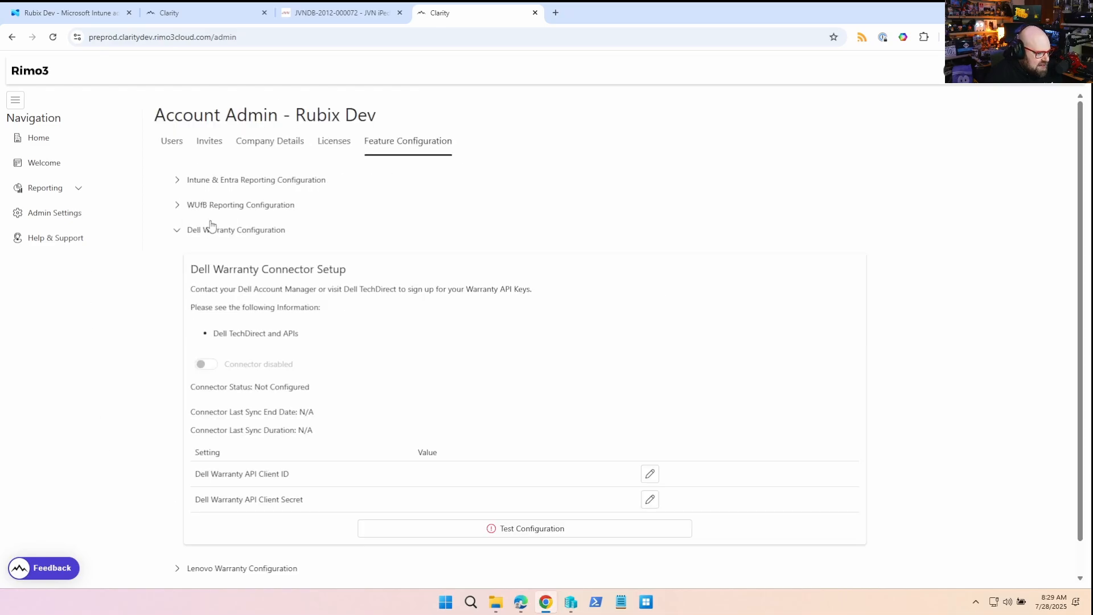
scroll(down, 3)
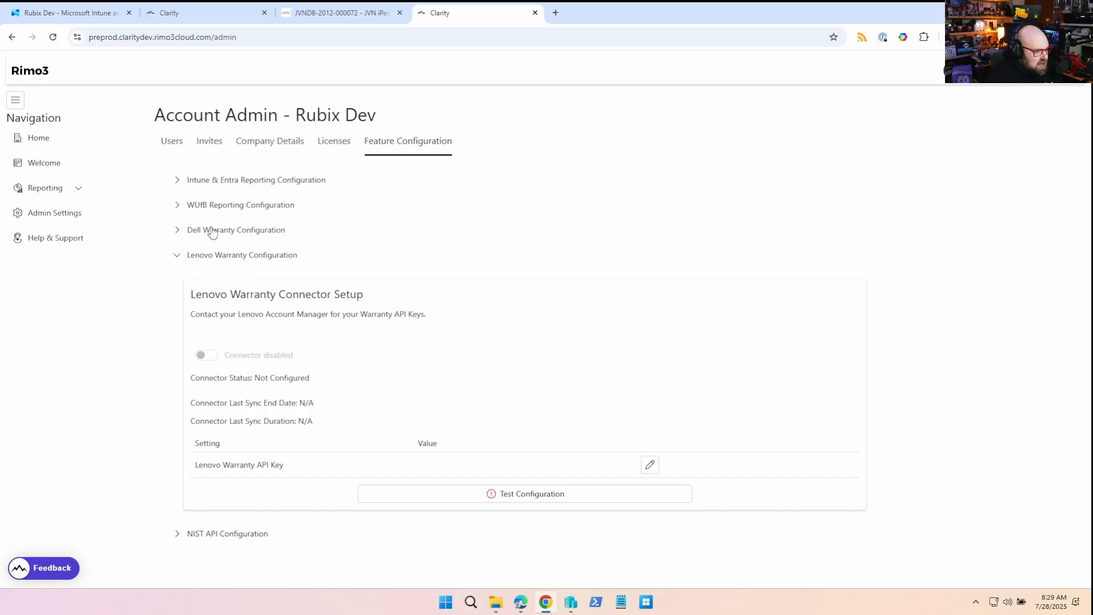
mouse_move(251, 541)
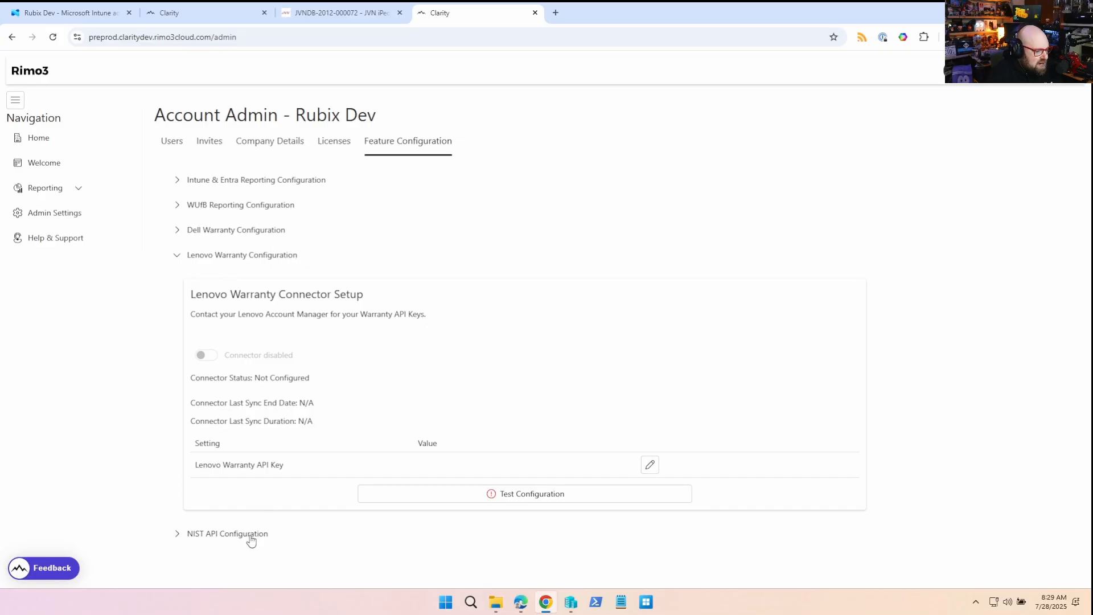
click(176, 255)
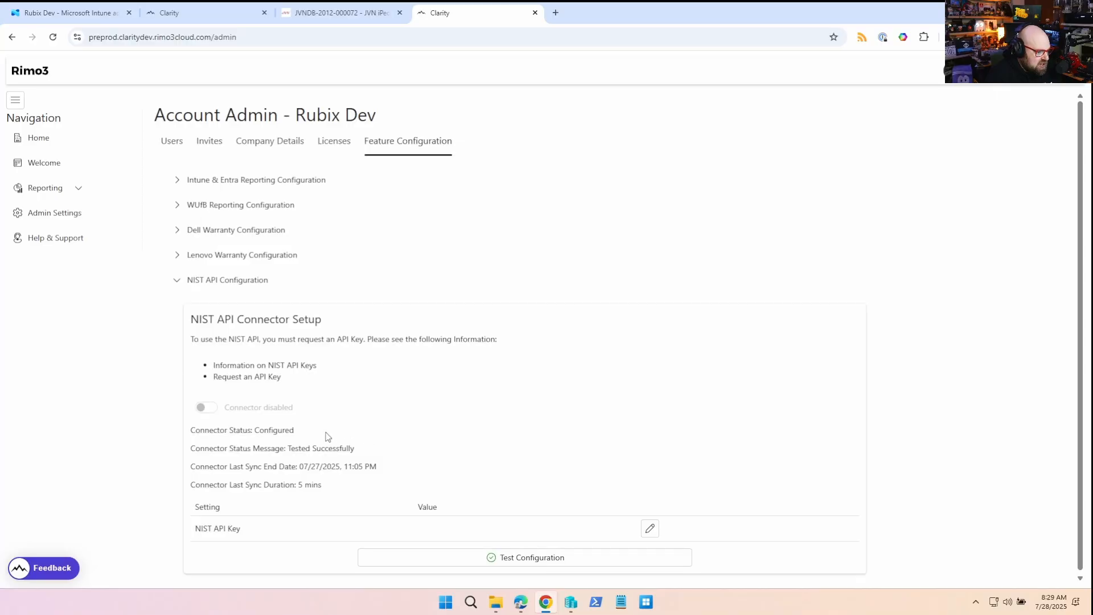
mouse_move(463, 359)
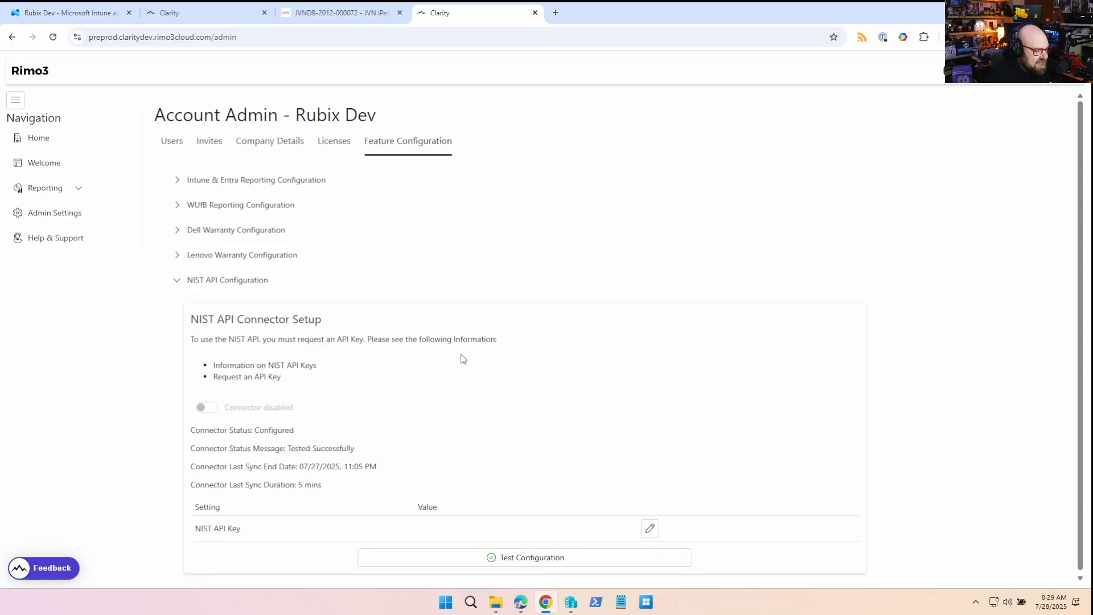
mouse_move(179, 290)
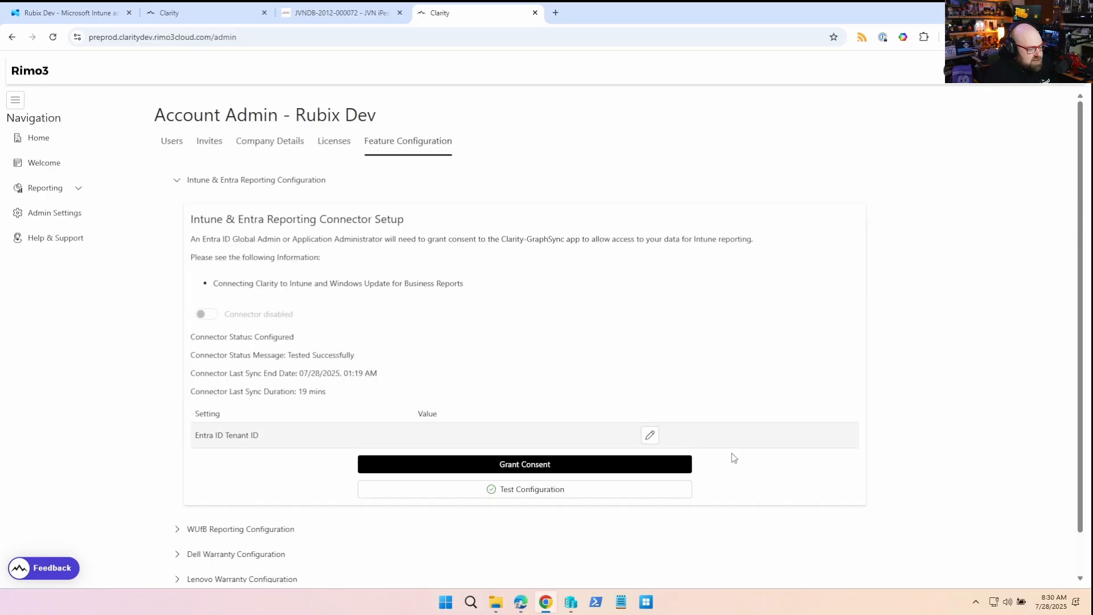
Copy the Rubix Dev tenant ID from entra.microsoft.com for Clarity's Entra ID Tenant ID setting
click(68, 14)
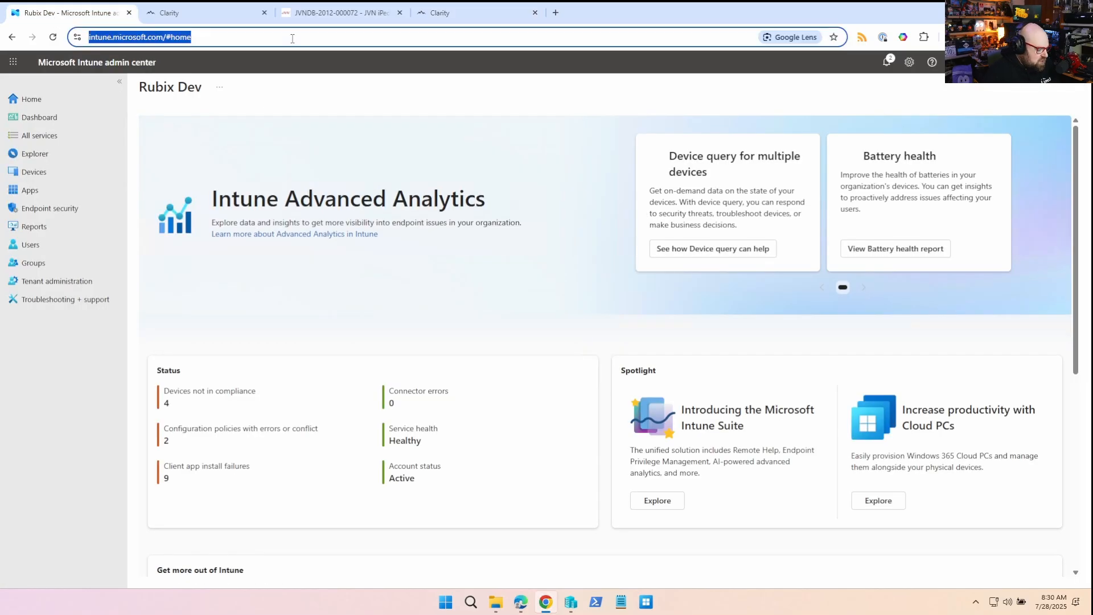
text(entra.microsoft.com)
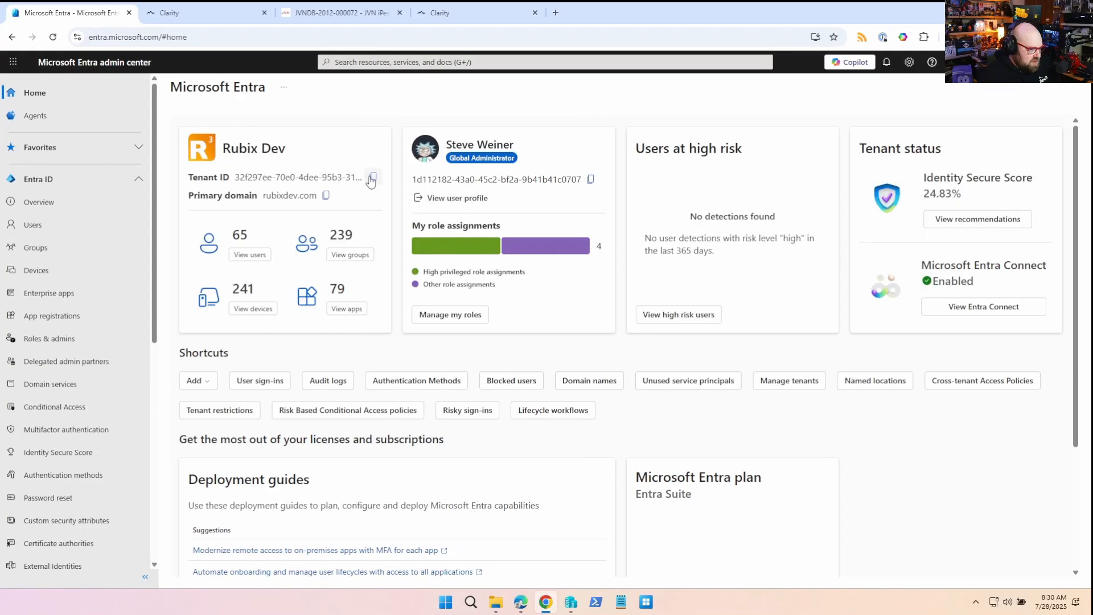
click(371, 178)
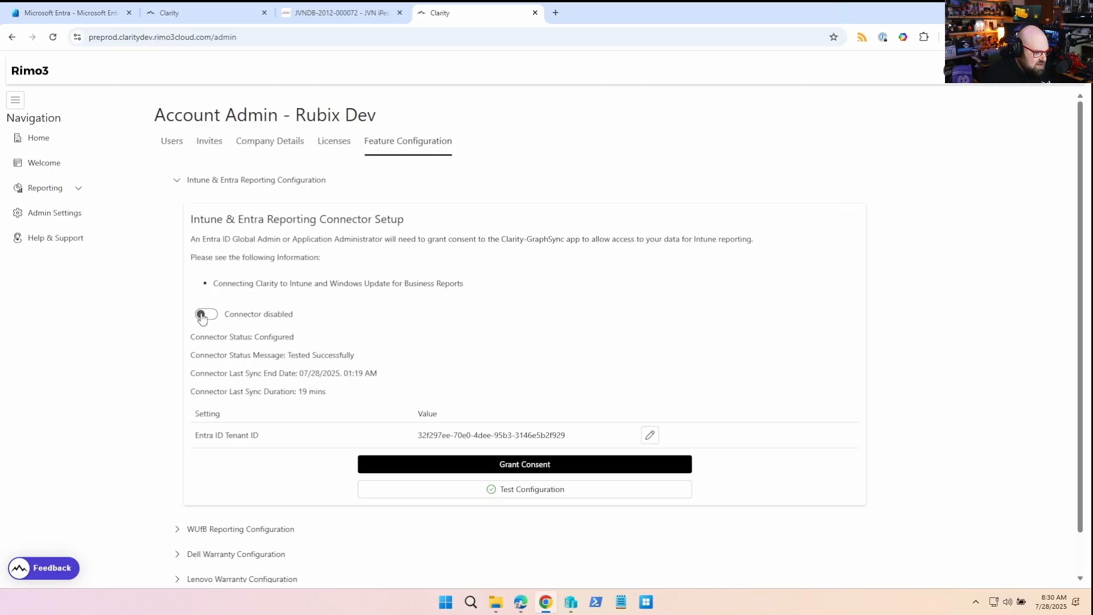
Enable the Intune & Entra connector and accept the GraphSync app's permissions with the signed-in admin account
click(205, 315)
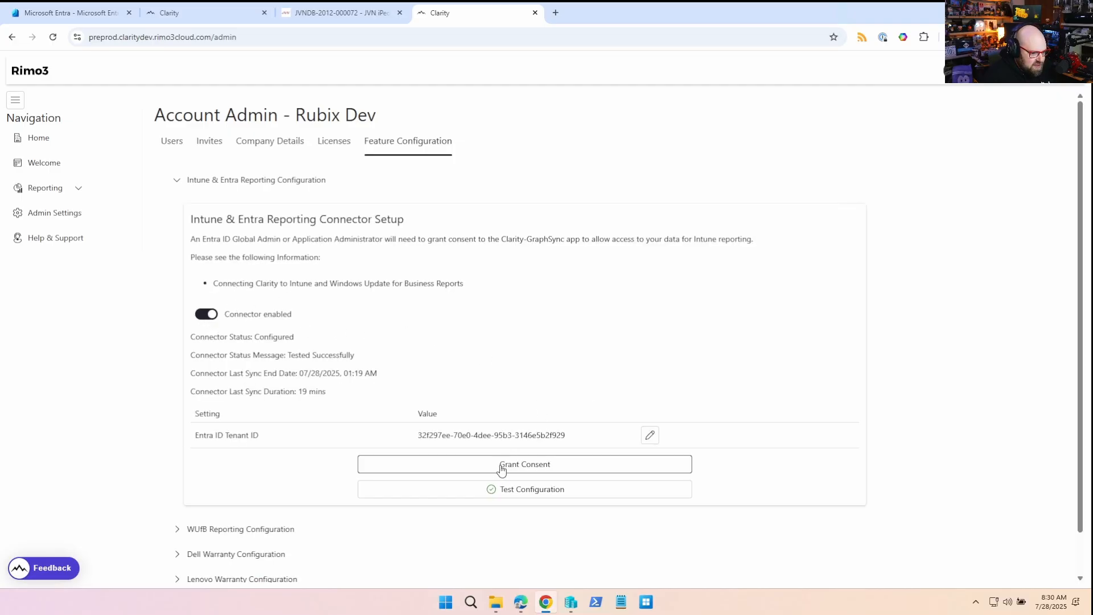
click(503, 465)
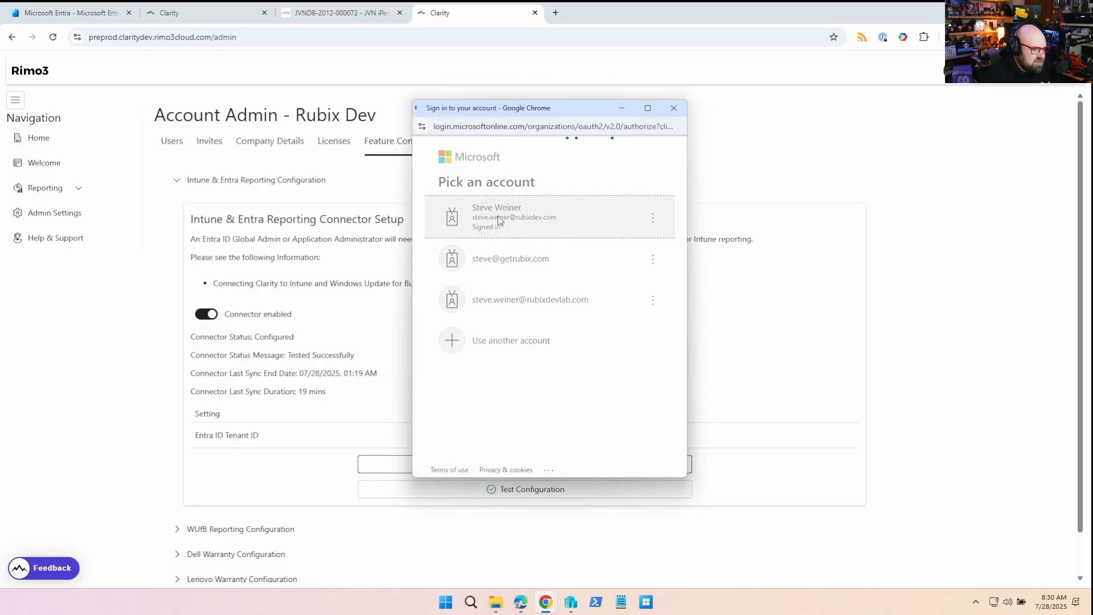
click(516, 216)
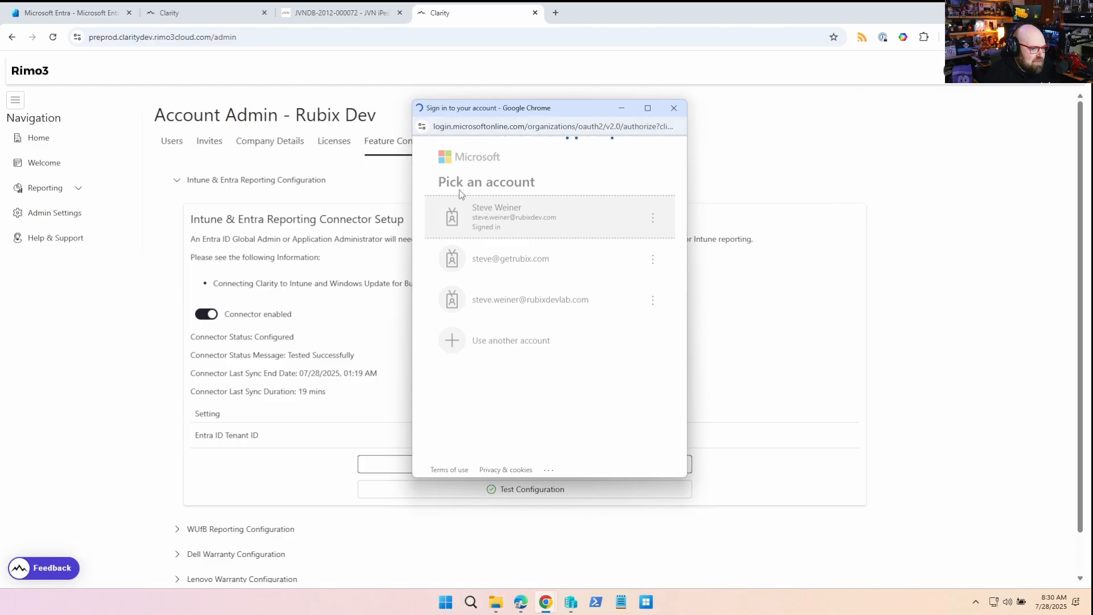
click(496, 217)
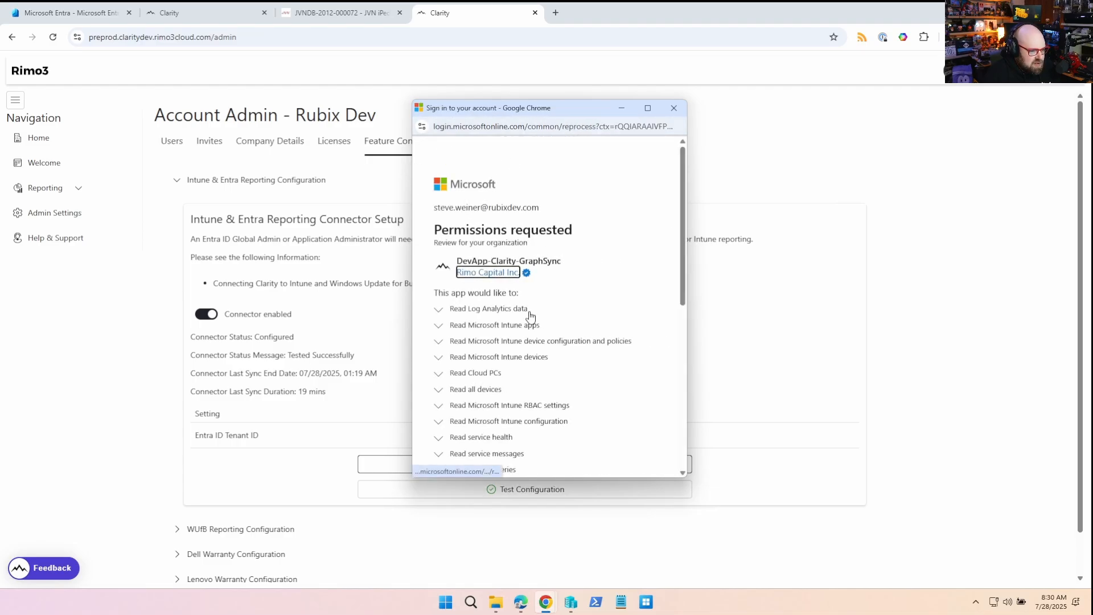
scroll(down, 3)
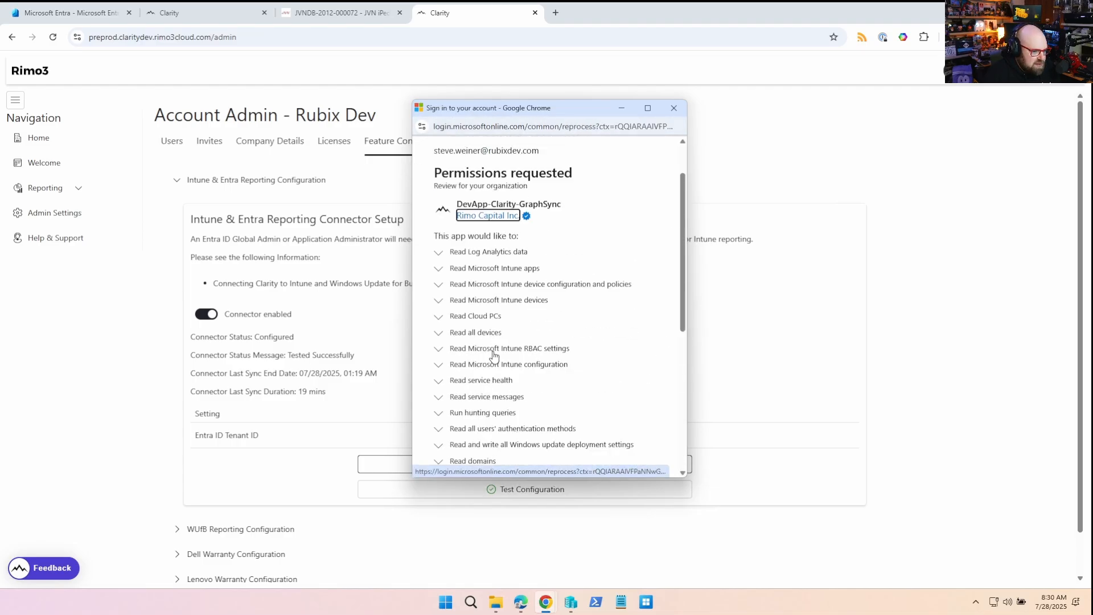
scroll(down, 3)
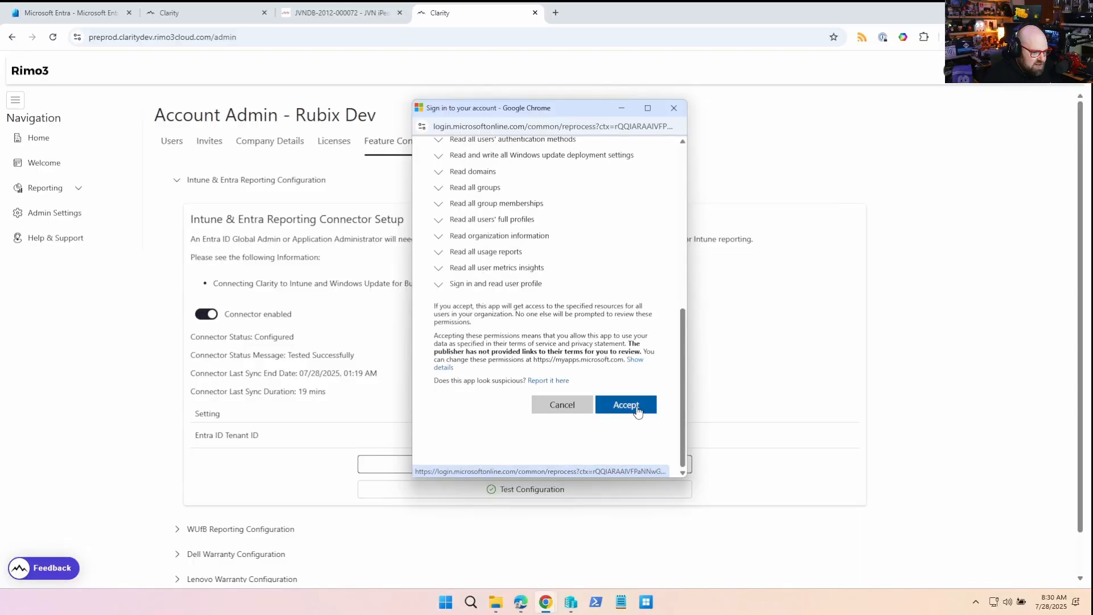
click(626, 405)
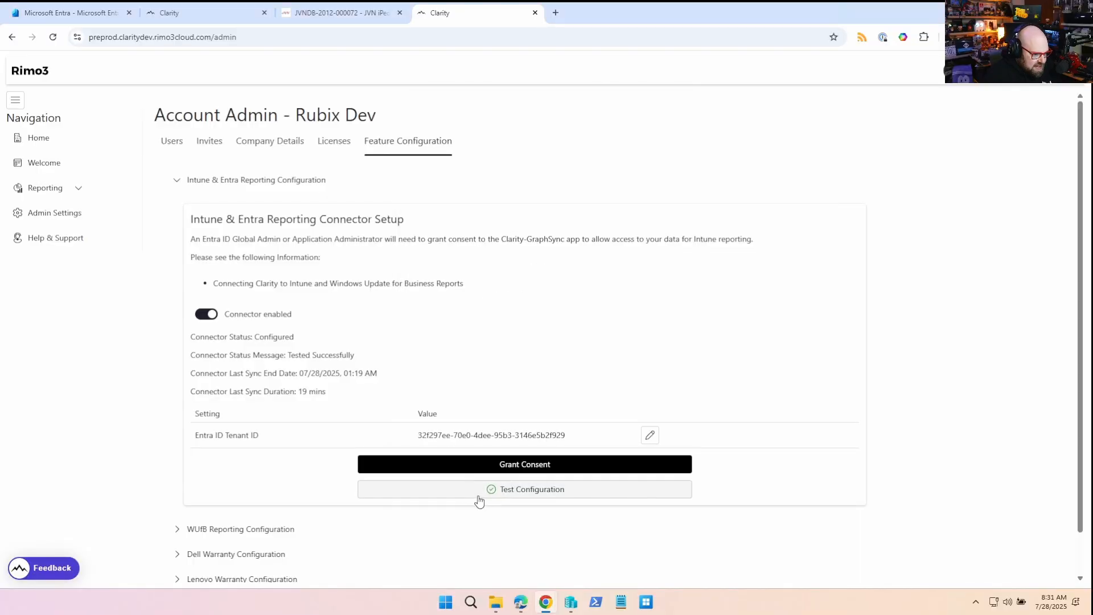
mouse_move(506, 499)
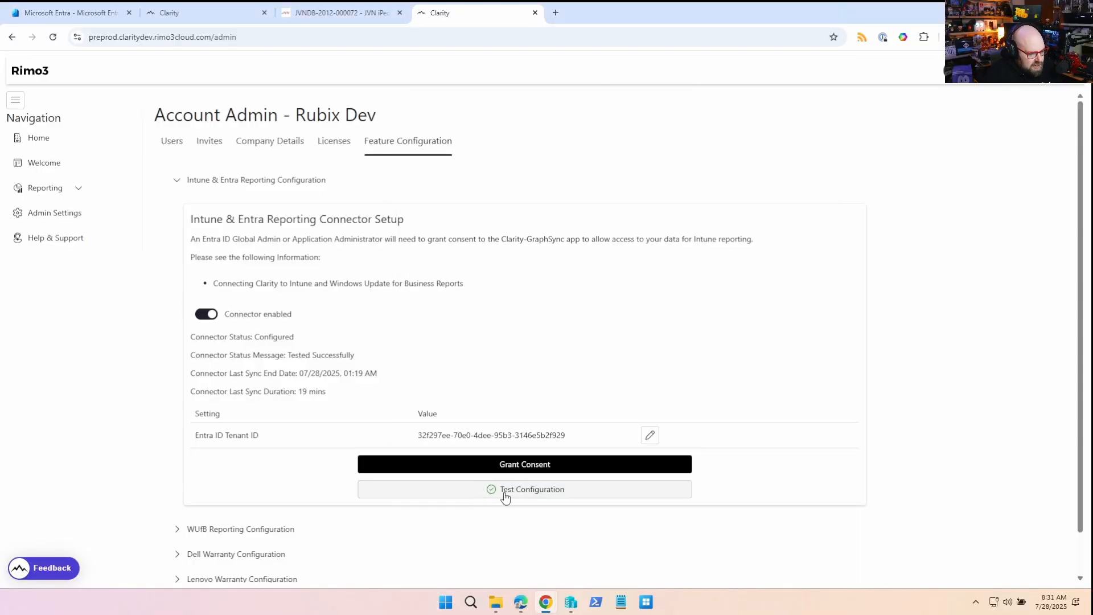
scroll(down, 3)
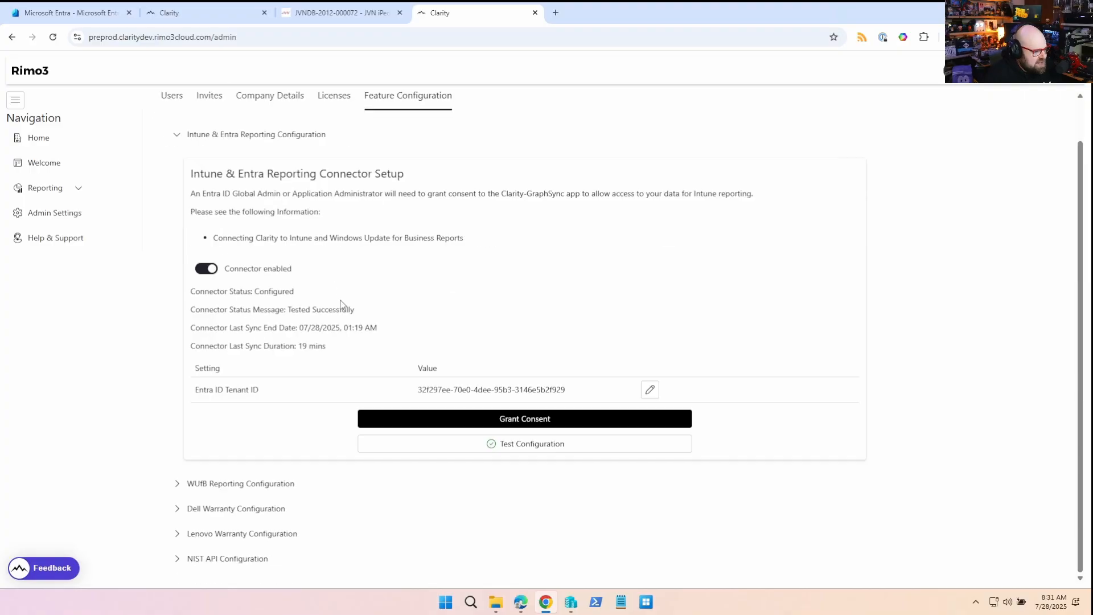
mouse_move(510, 387)
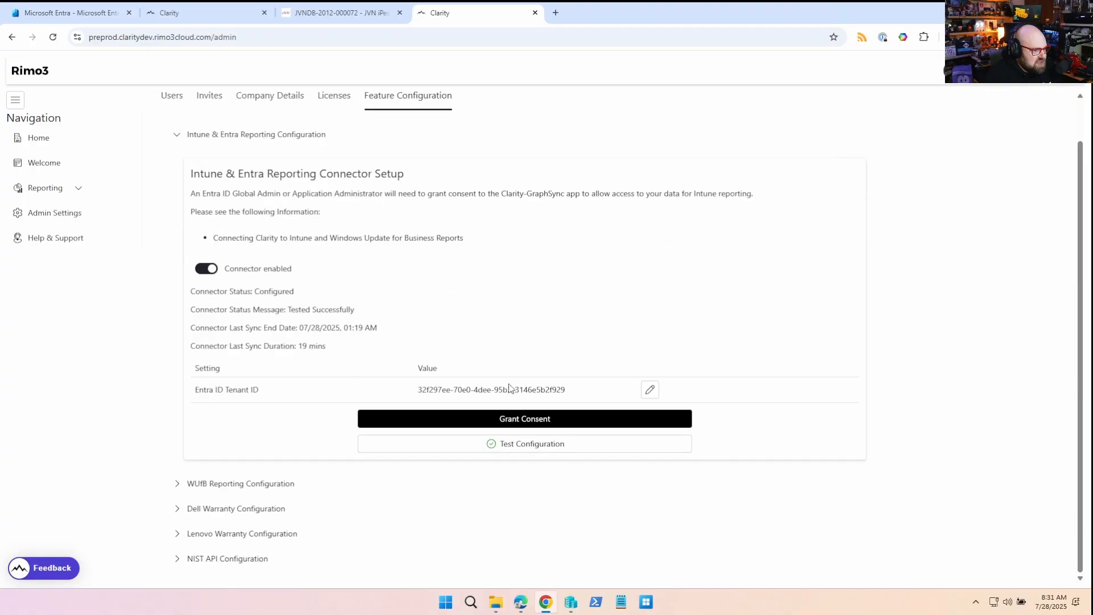
mouse_move(91, 241)
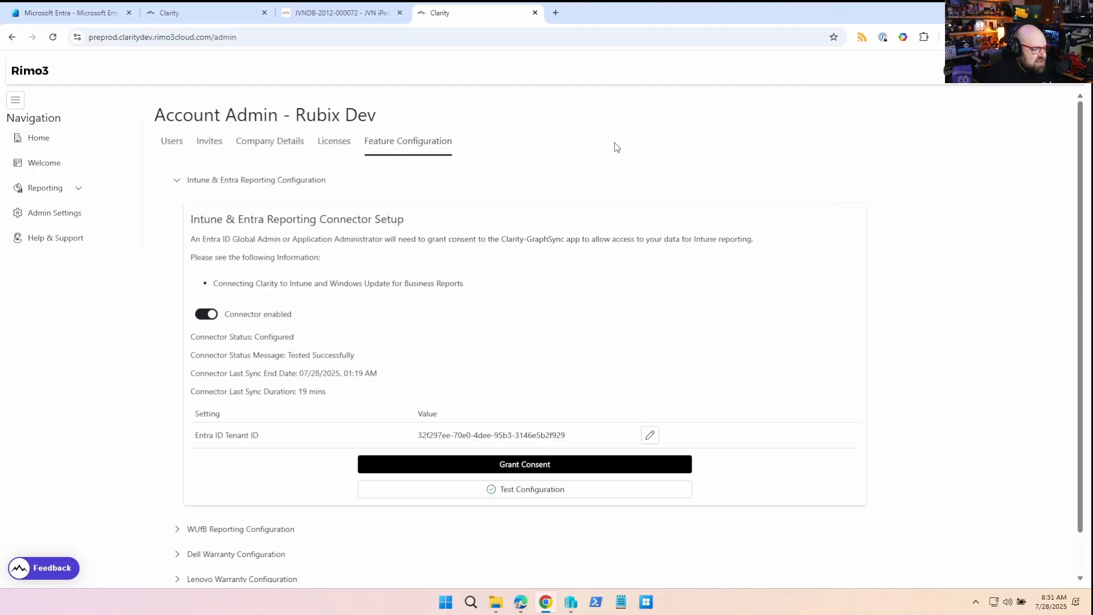
mouse_move(324, 399)
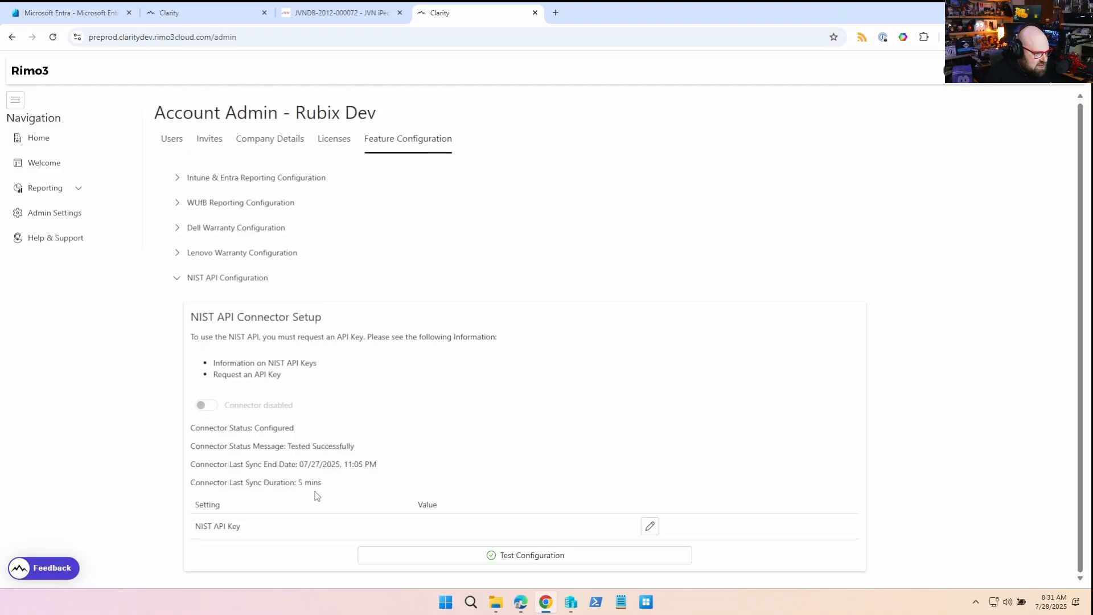
mouse_move(240, 363)
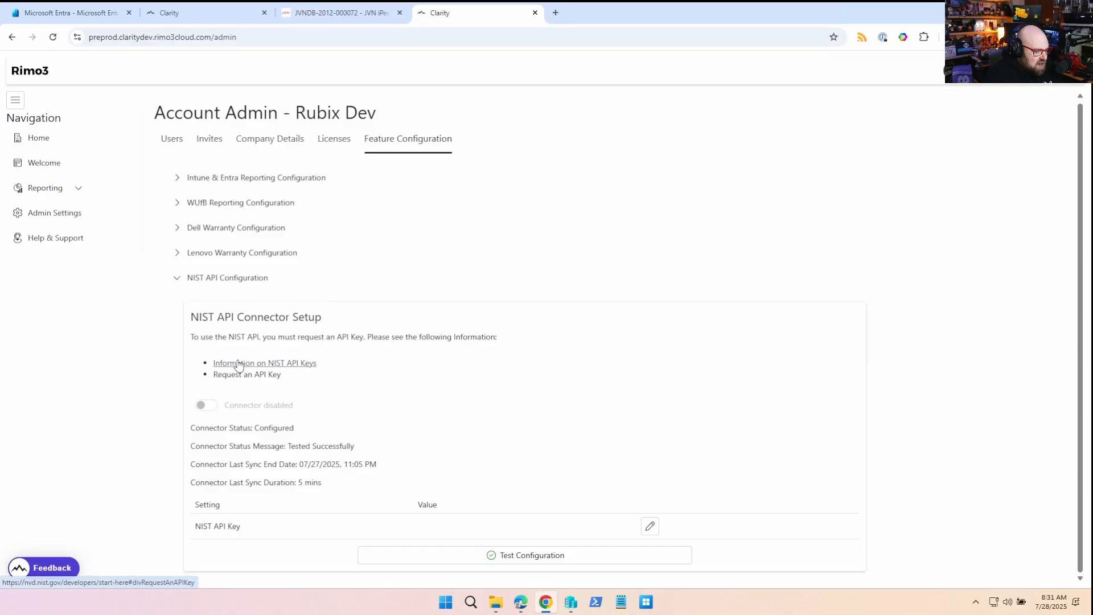
mouse_move(232, 366)
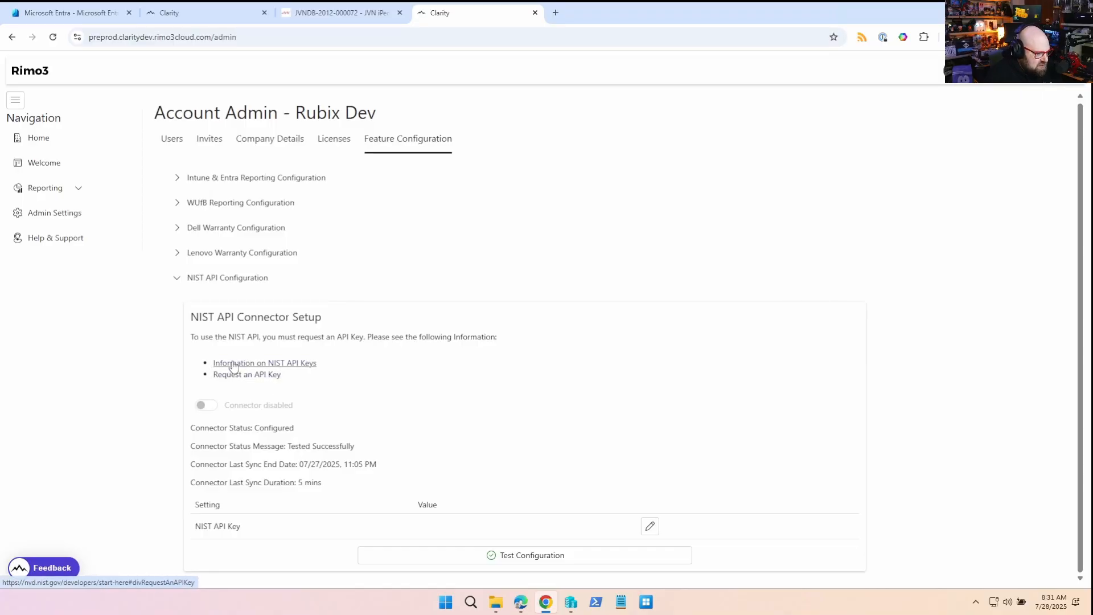
Open NVD's 'Information on NIST API Keys' page in a new tab and return to Clarity
click(264, 363)
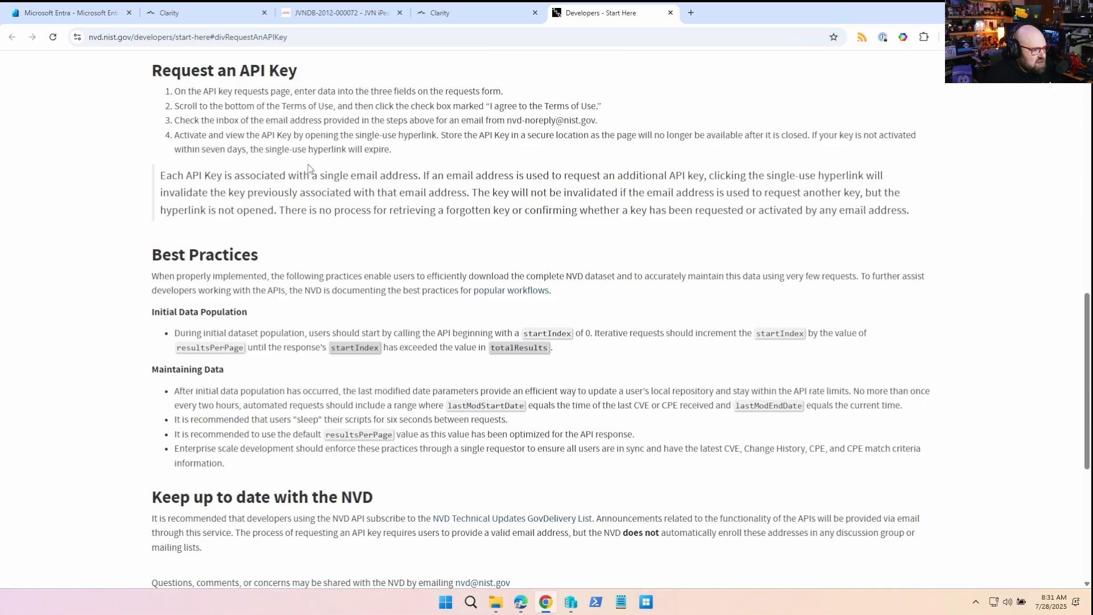
mouse_move(425, 359)
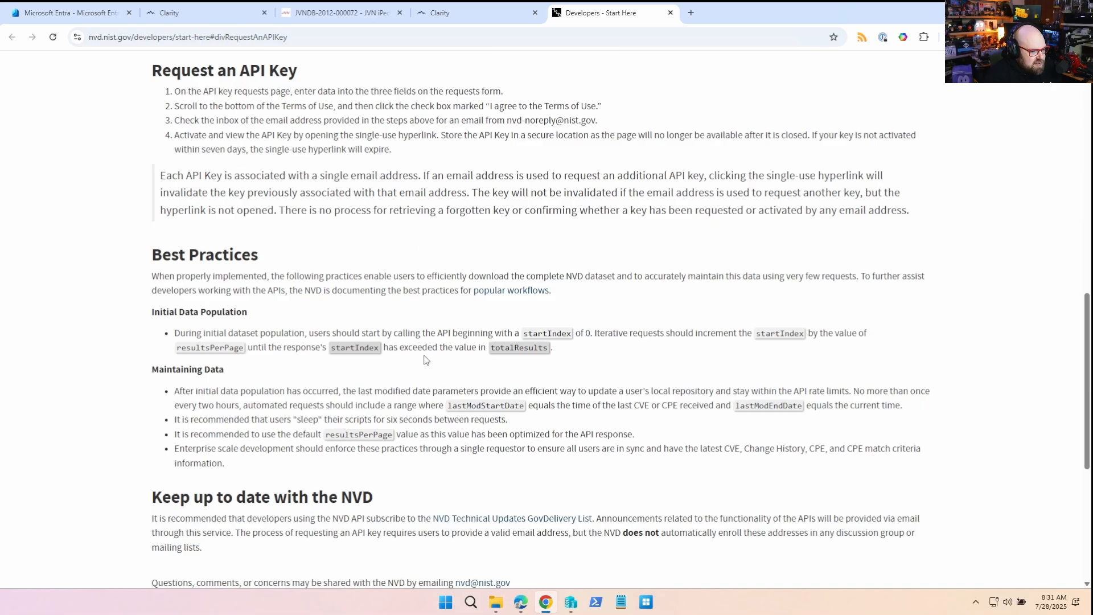
click(439, 12)
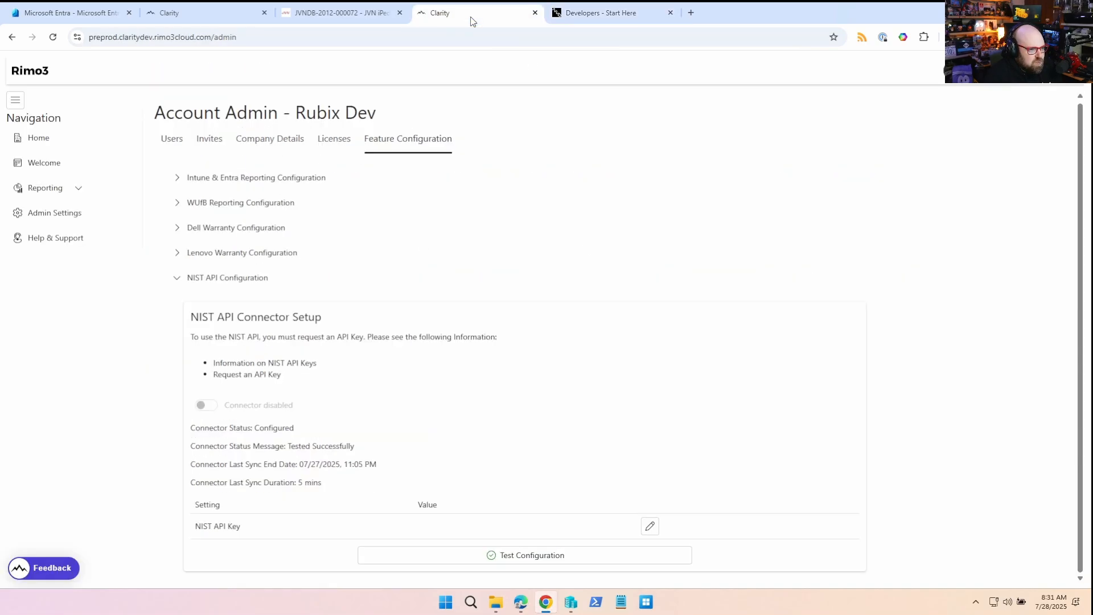
mouse_move(251, 380)
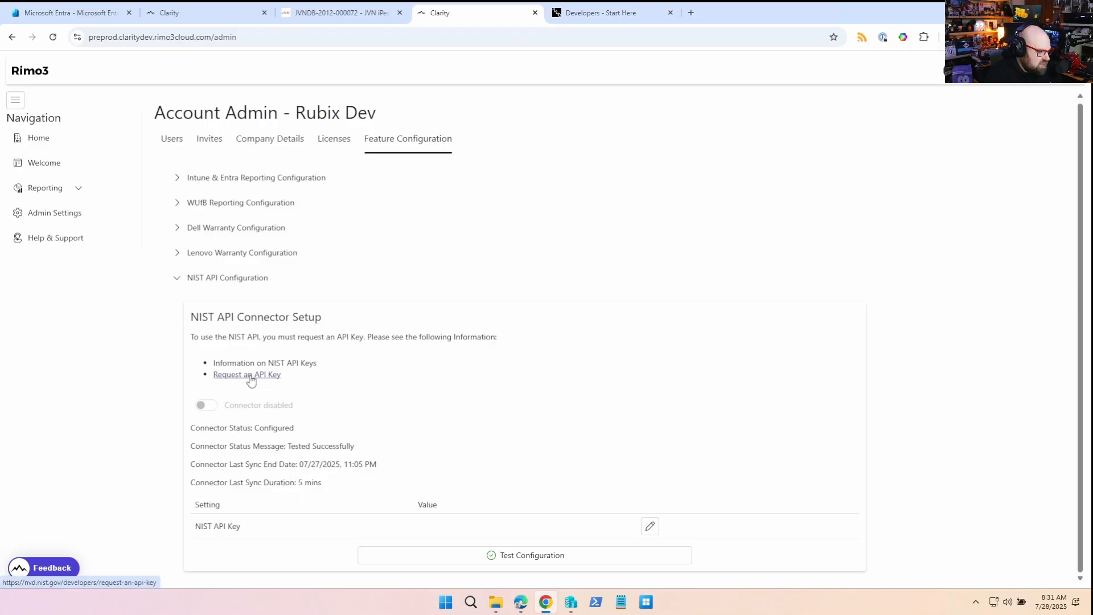
click(246, 373)
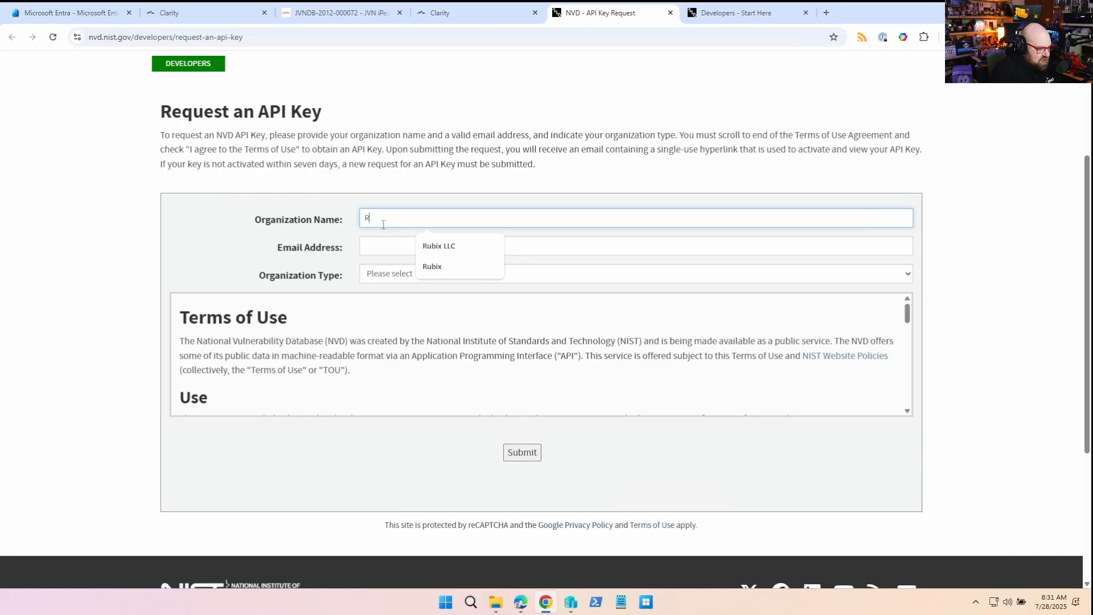
text(ubixDev)
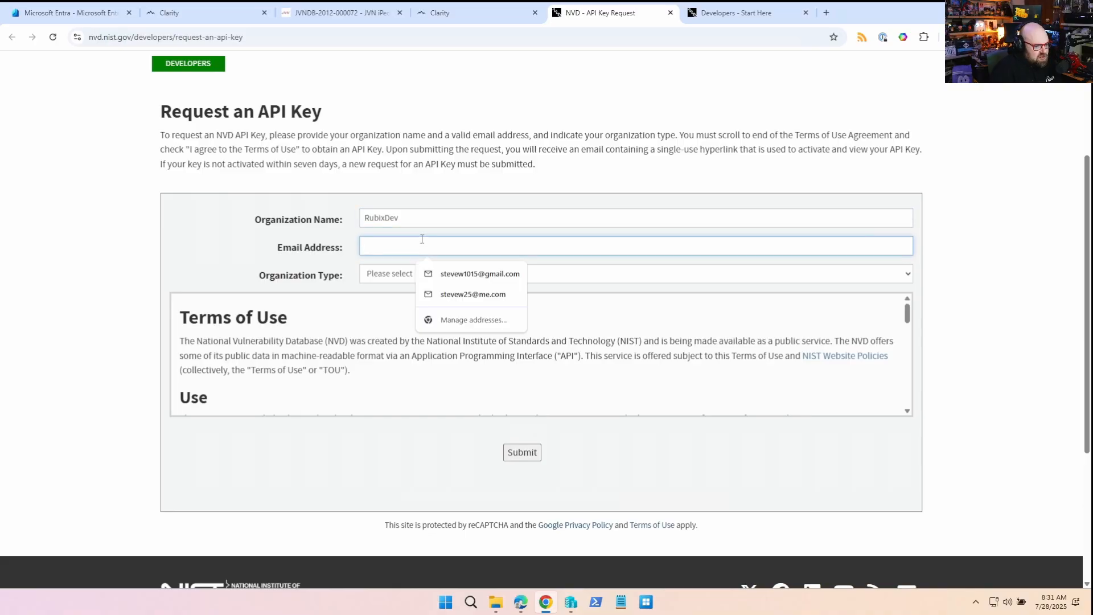
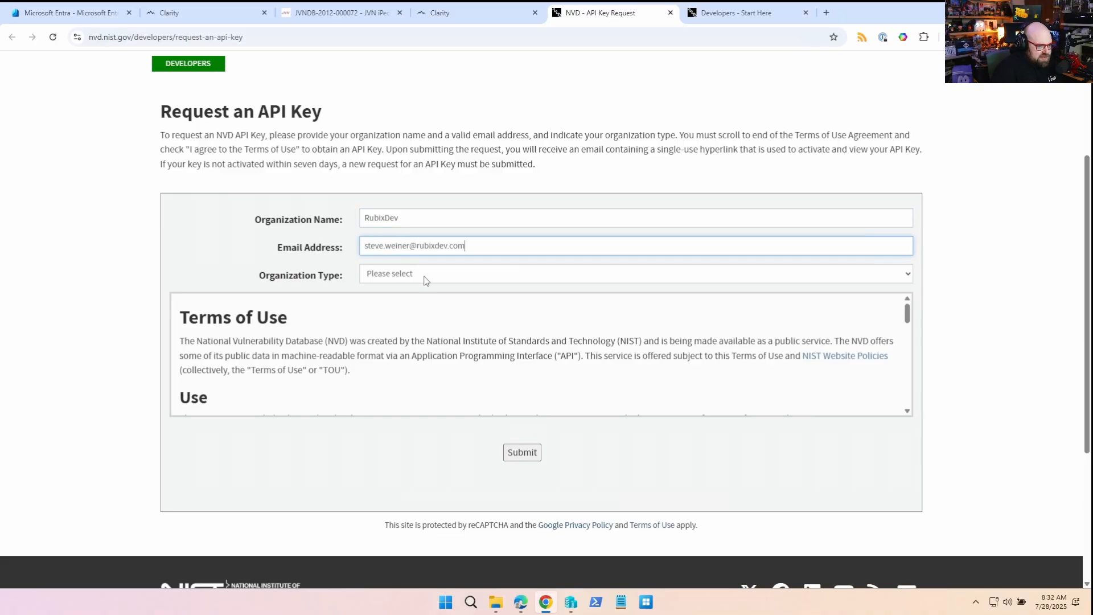
click(634, 290)
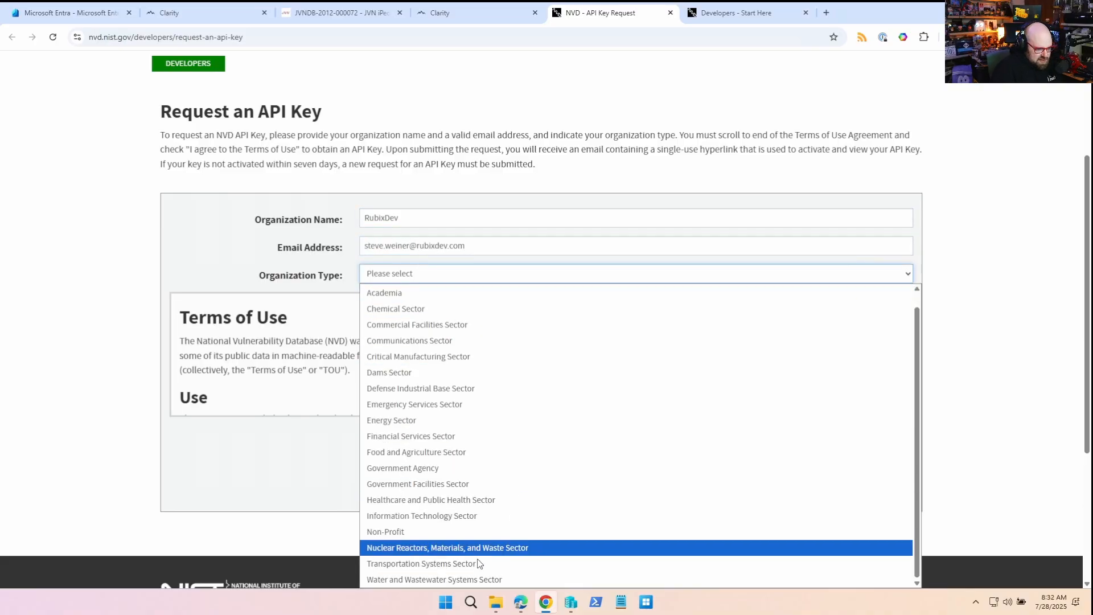
click(421, 516)
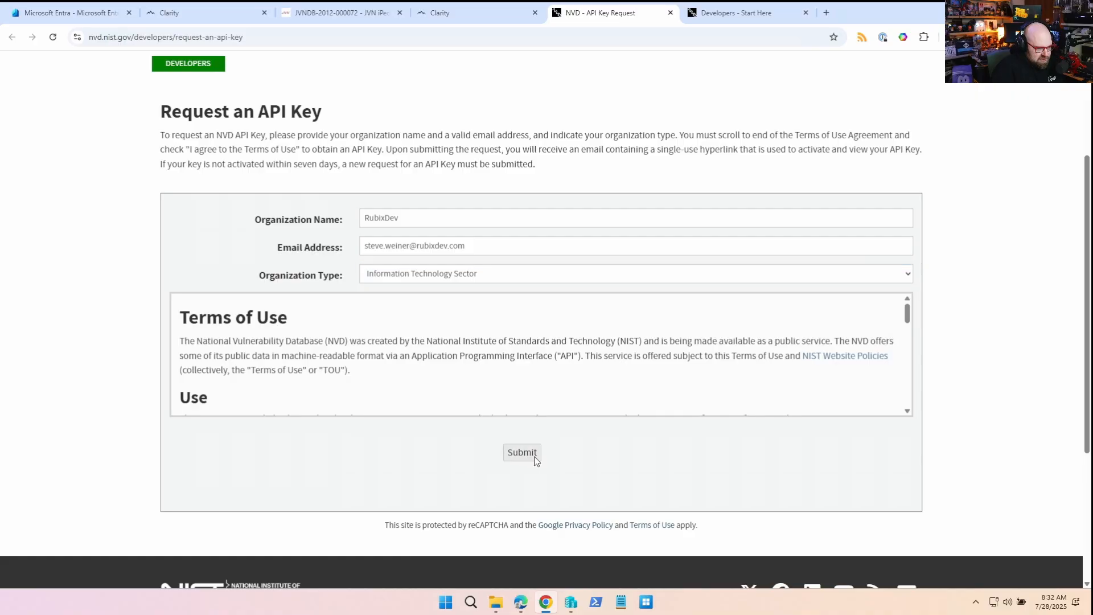
click(521, 452)
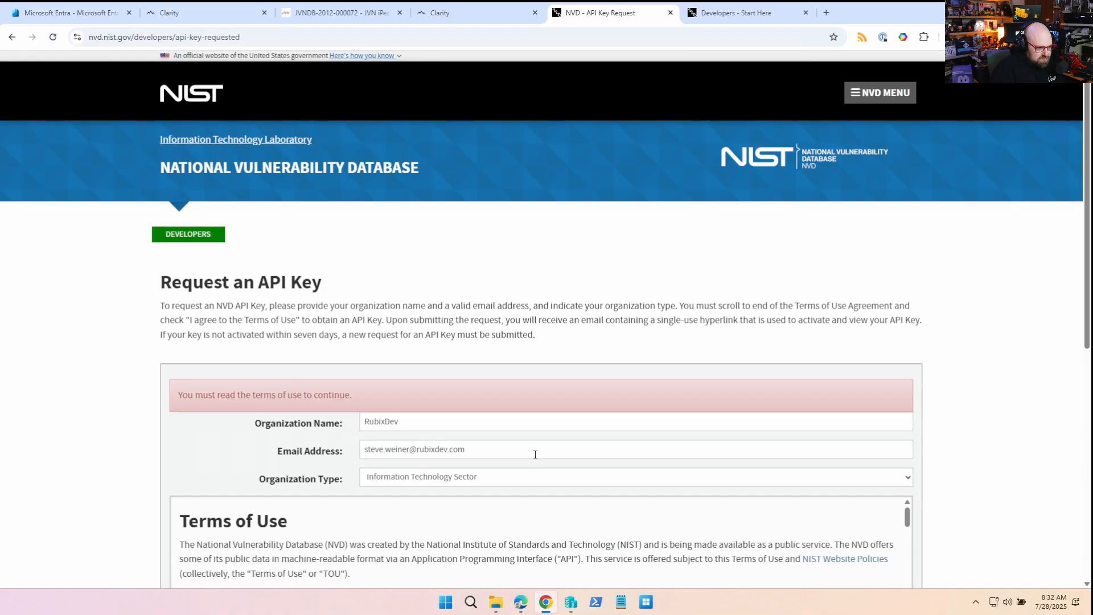
scroll(down, 3)
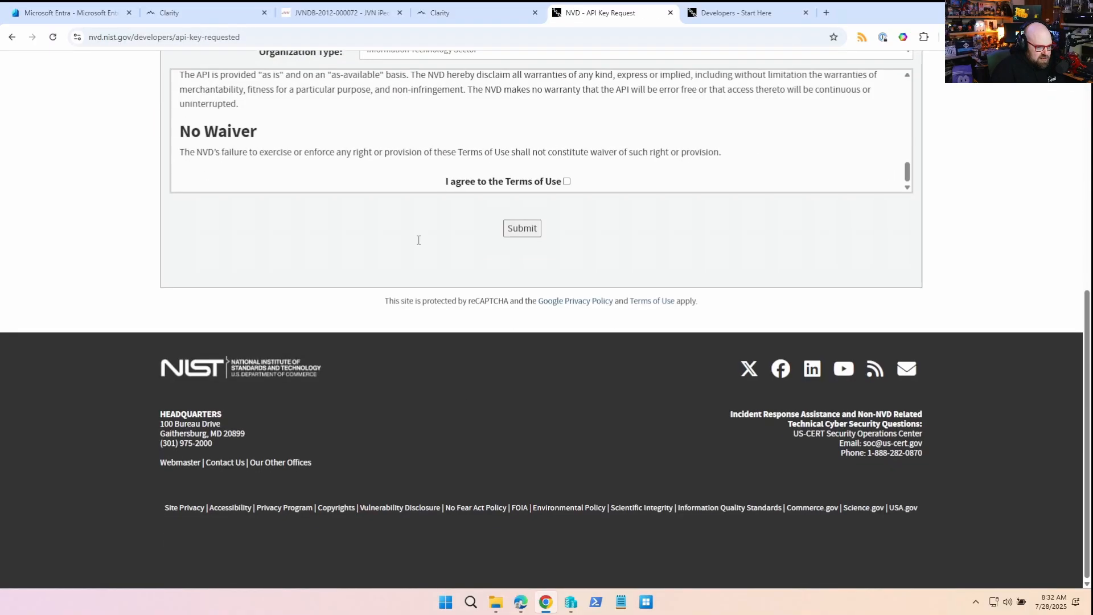
click(522, 228)
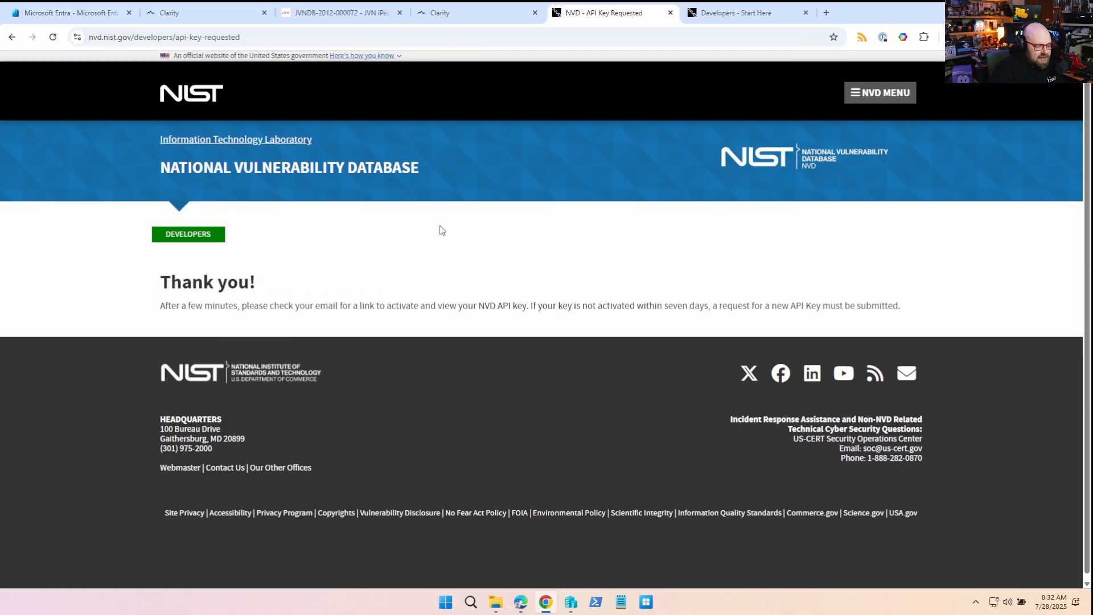
text(outlook.office.com%2F.default%20openid%20profile%20offline_acce...)
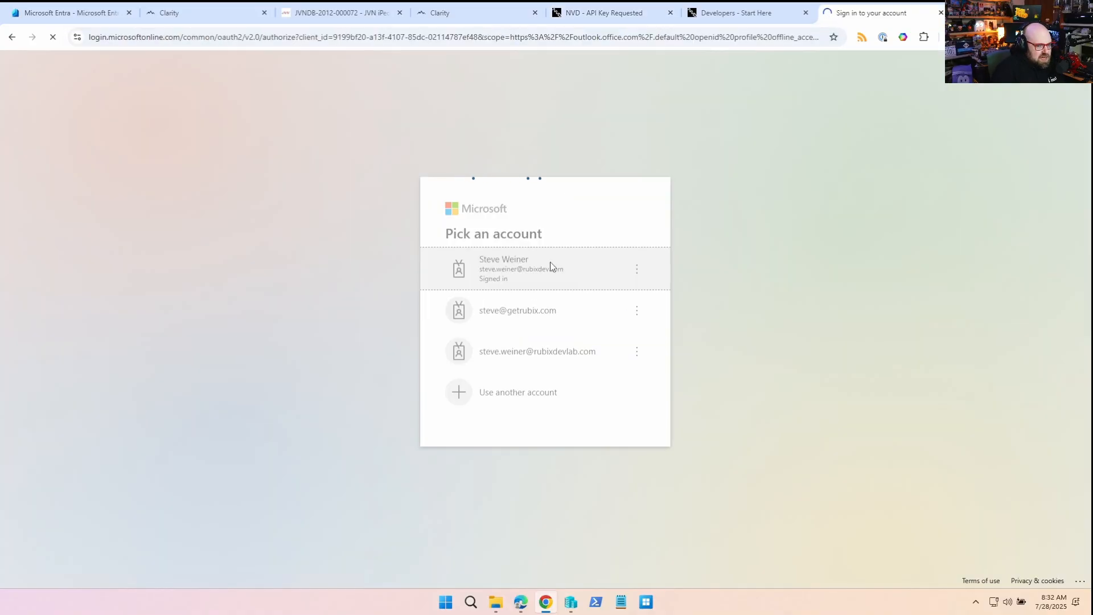
Sign in to Outlook, activate the NVD API key from the confirmation link and return to Clarity
click(521, 268)
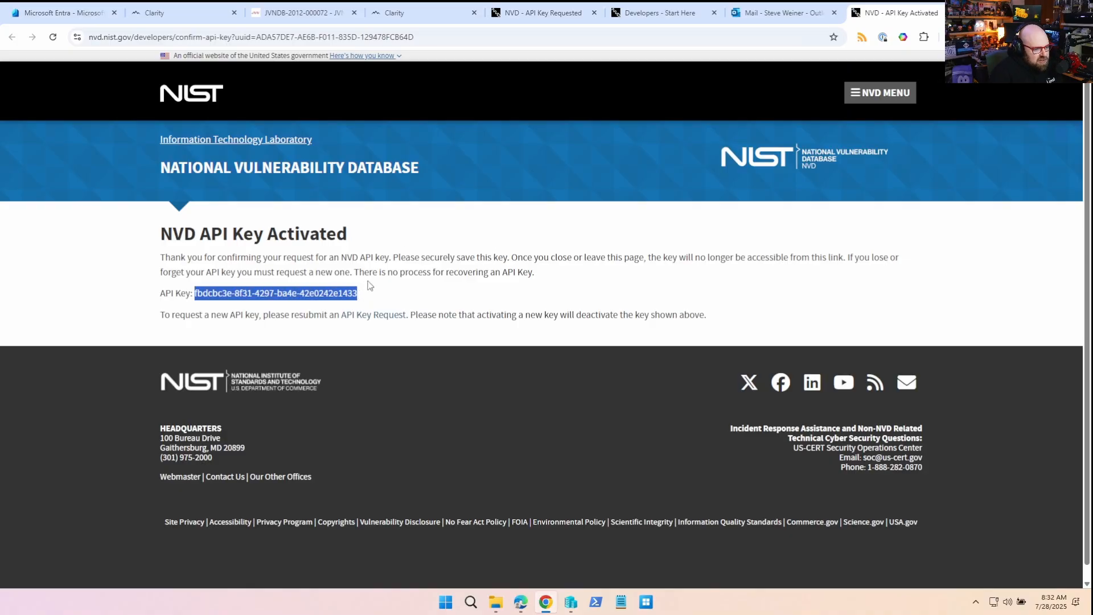
click(394, 13)
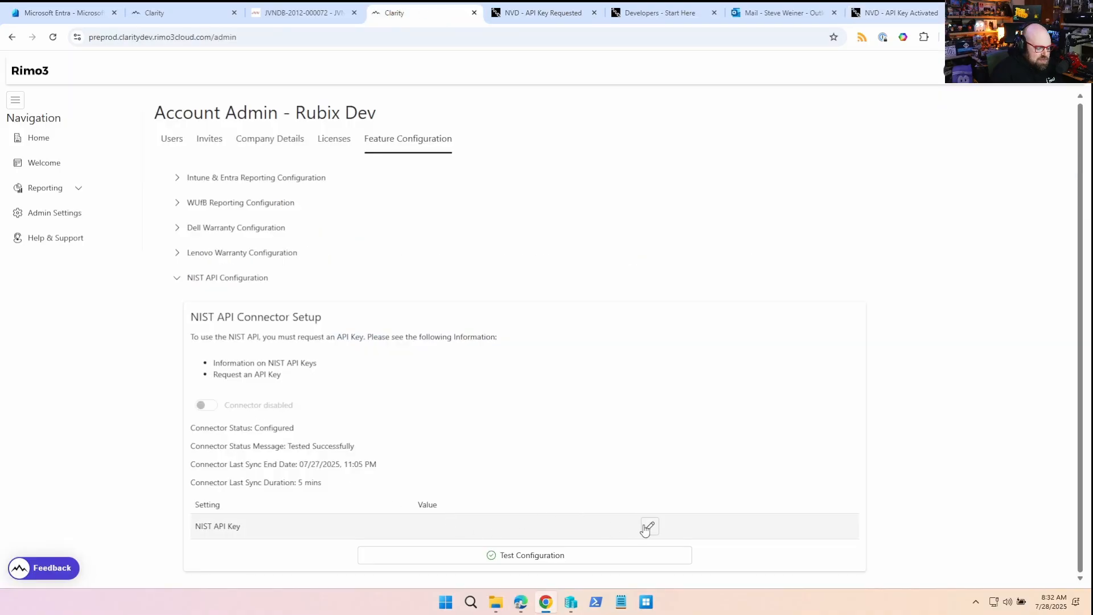
Save the new NVD key as the NIST API Key value in Clarity's NIST connector setup
click(650, 527)
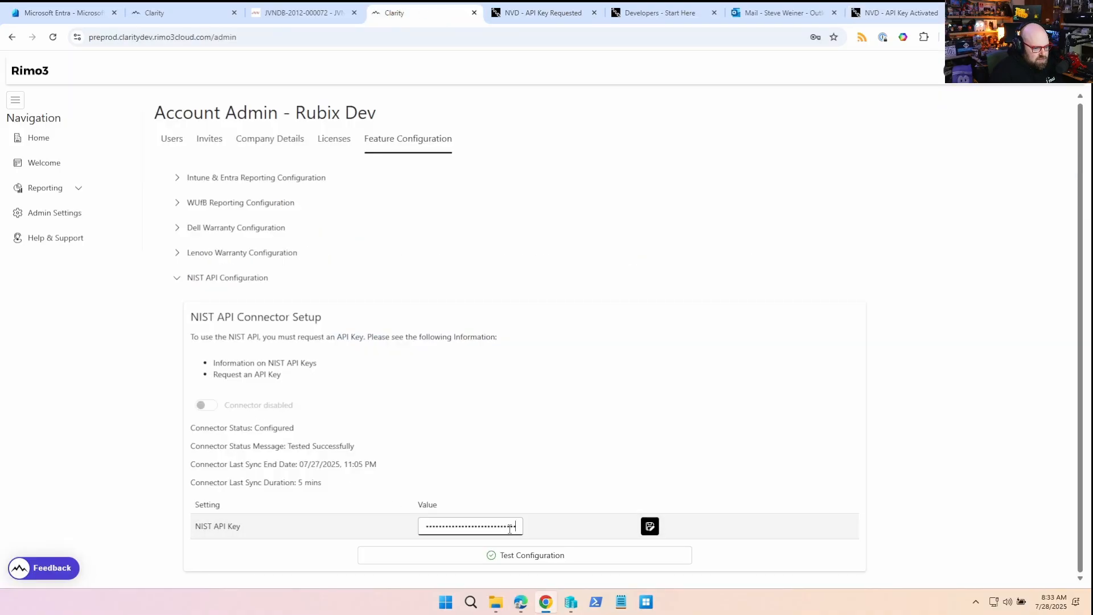
click(649, 526)
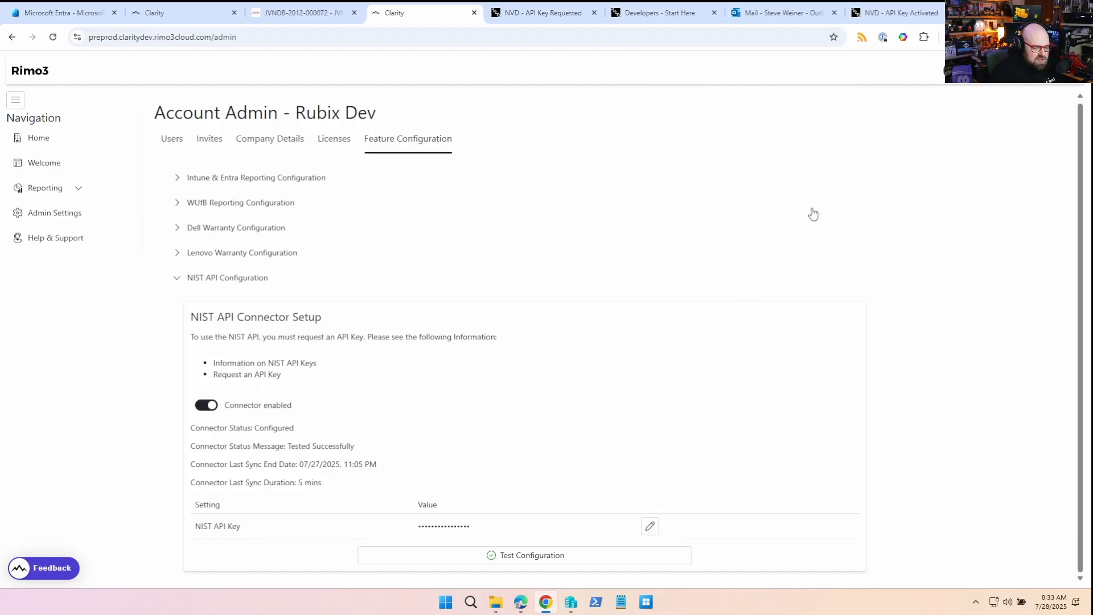
mouse_move(476, 556)
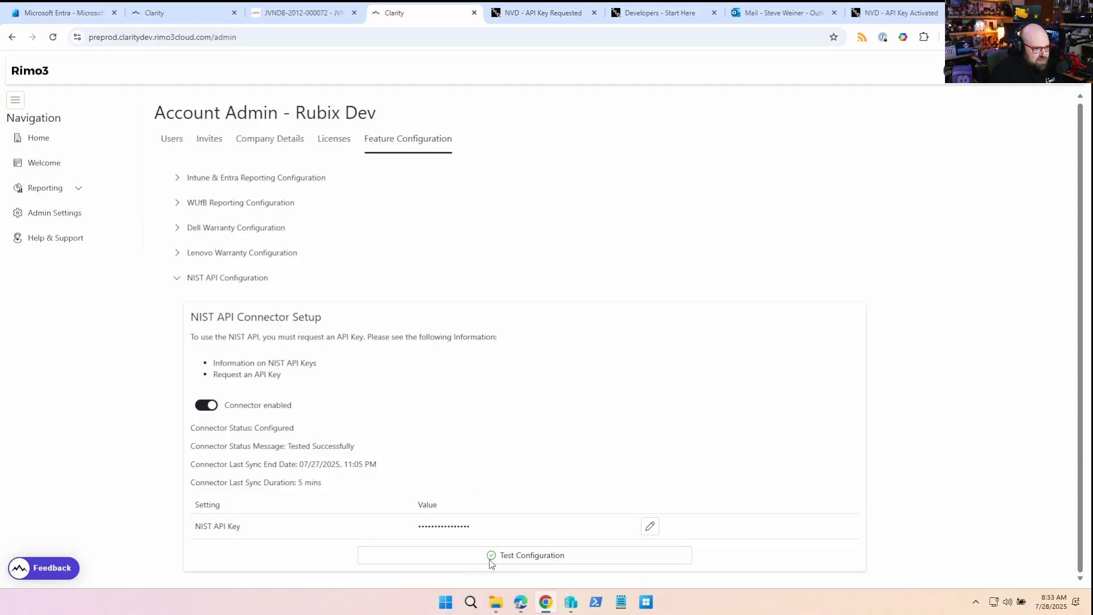
mouse_move(247, 338)
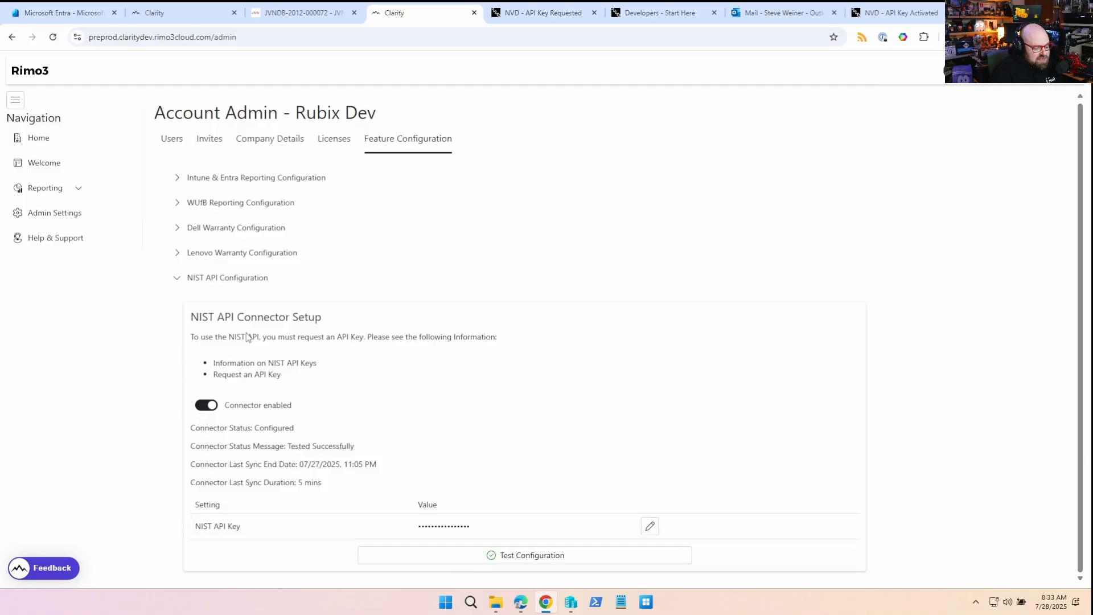
mouse_move(156, 417)
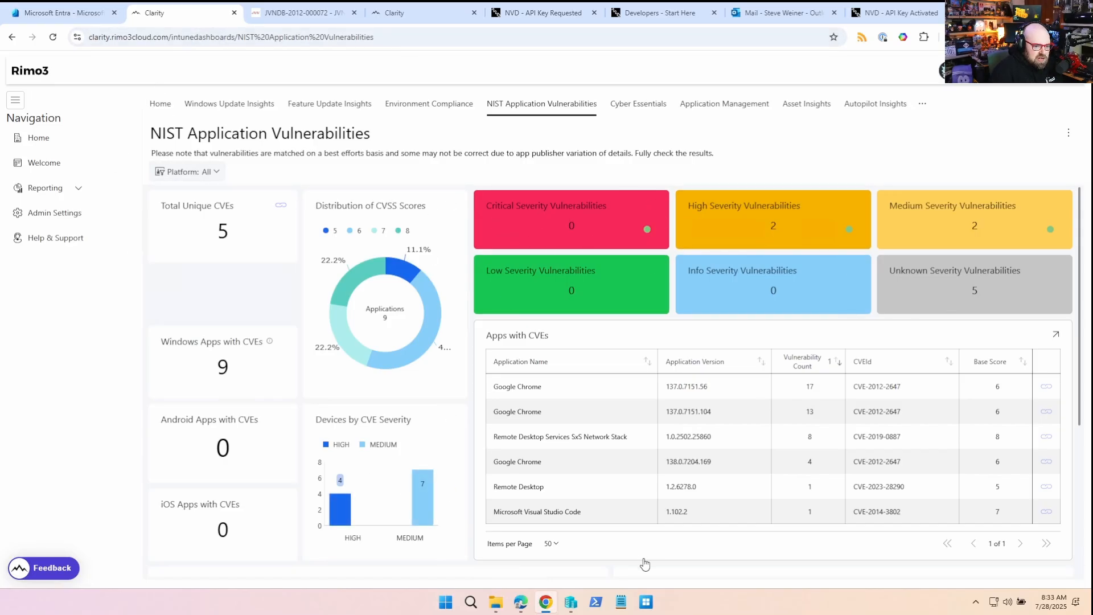
mouse_move(570, 433)
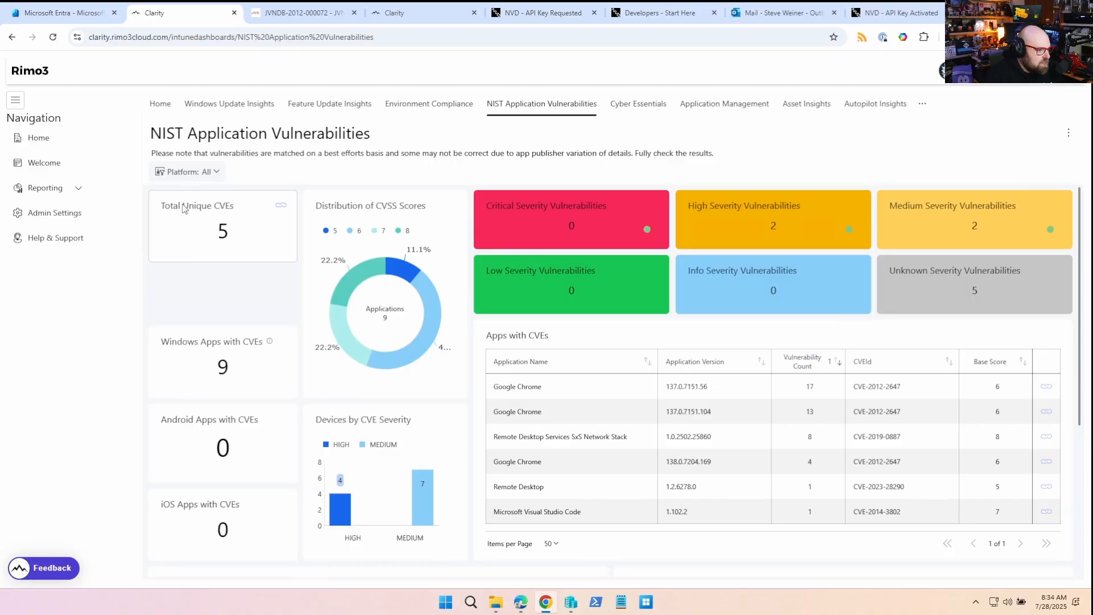
mouse_move(196, 204)
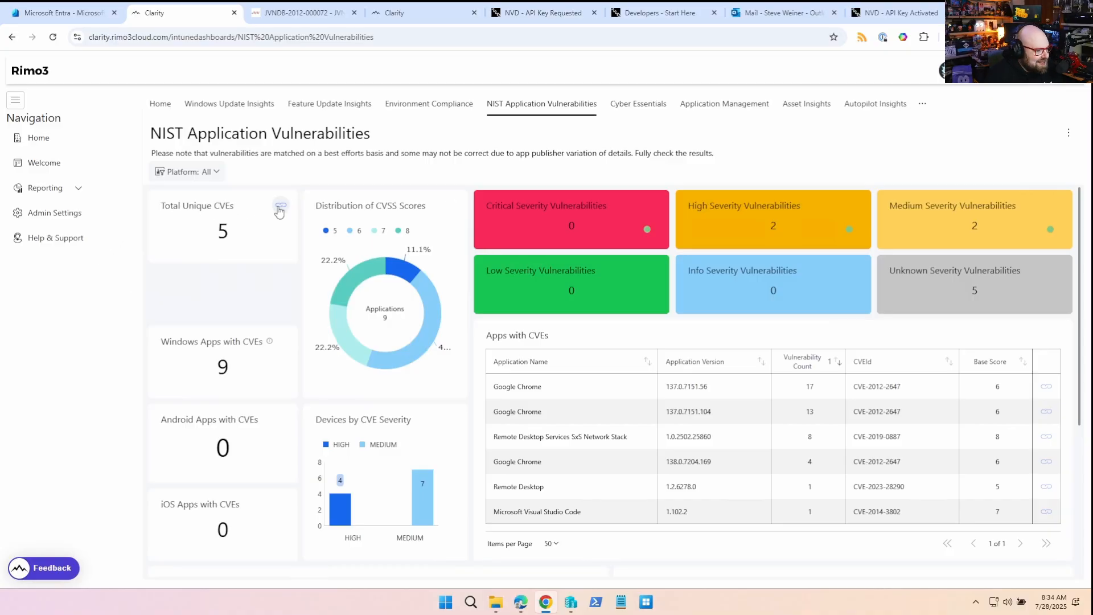
Drill into the Total Unique CVEs card to show the per-device Application Vulnerability Details
click(280, 209)
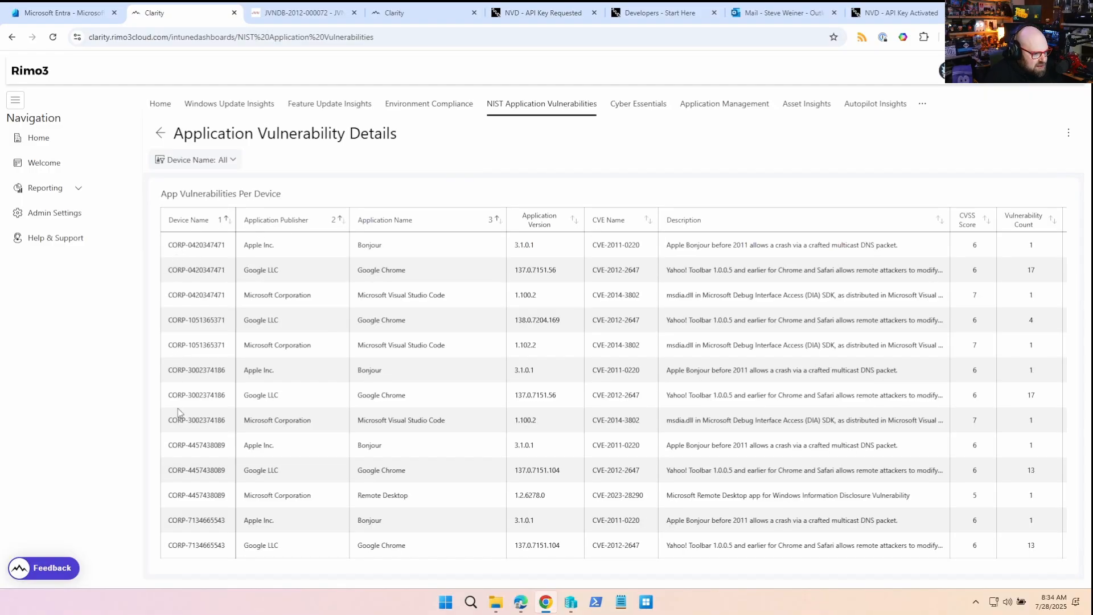
mouse_move(207, 283)
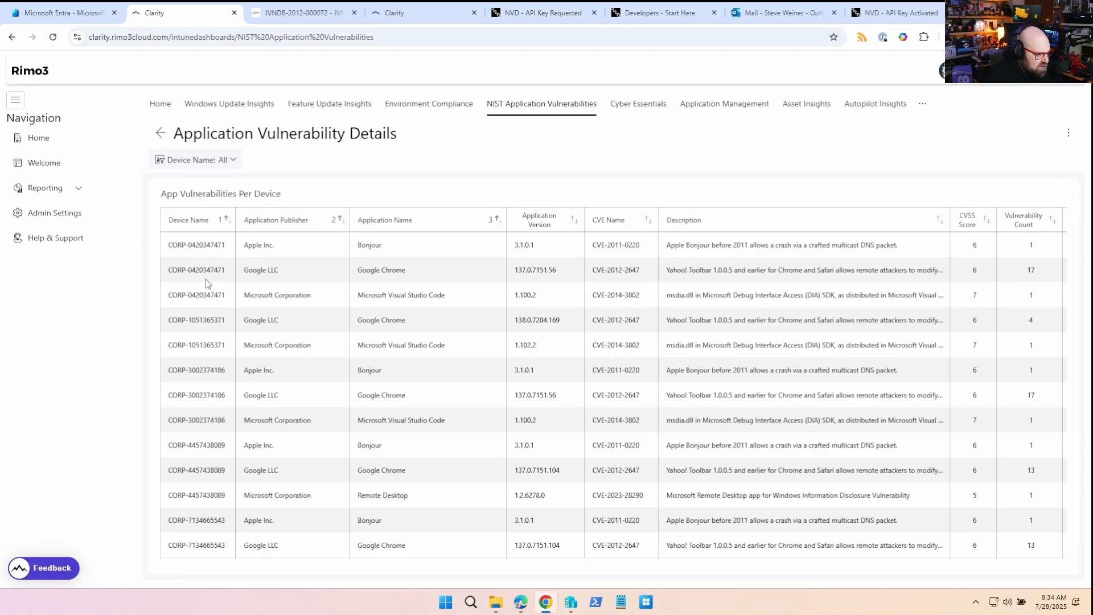
mouse_move(304, 248)
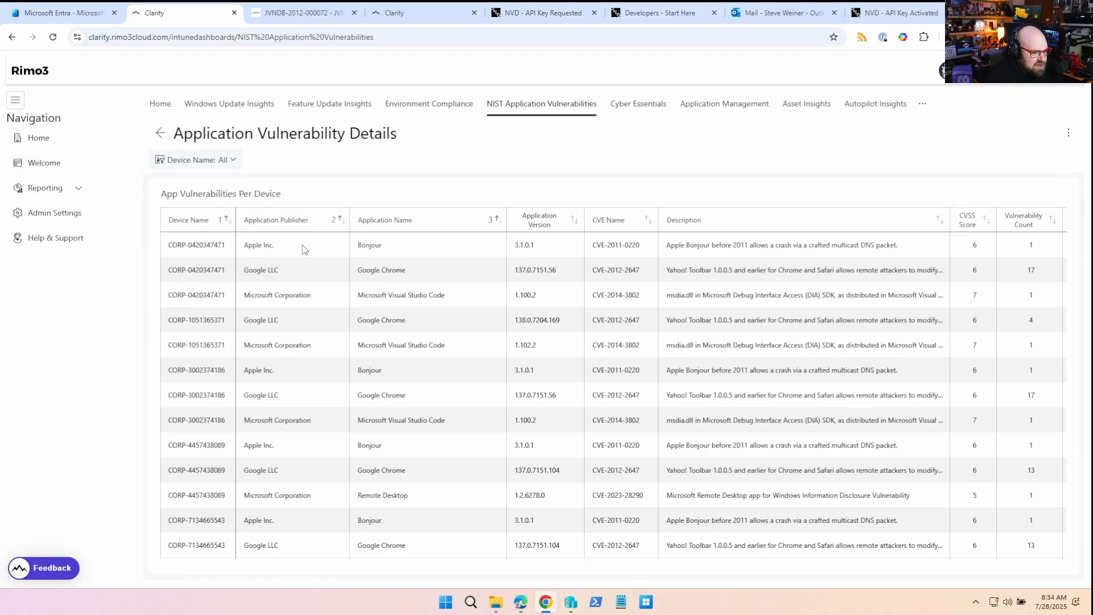
mouse_move(377, 248)
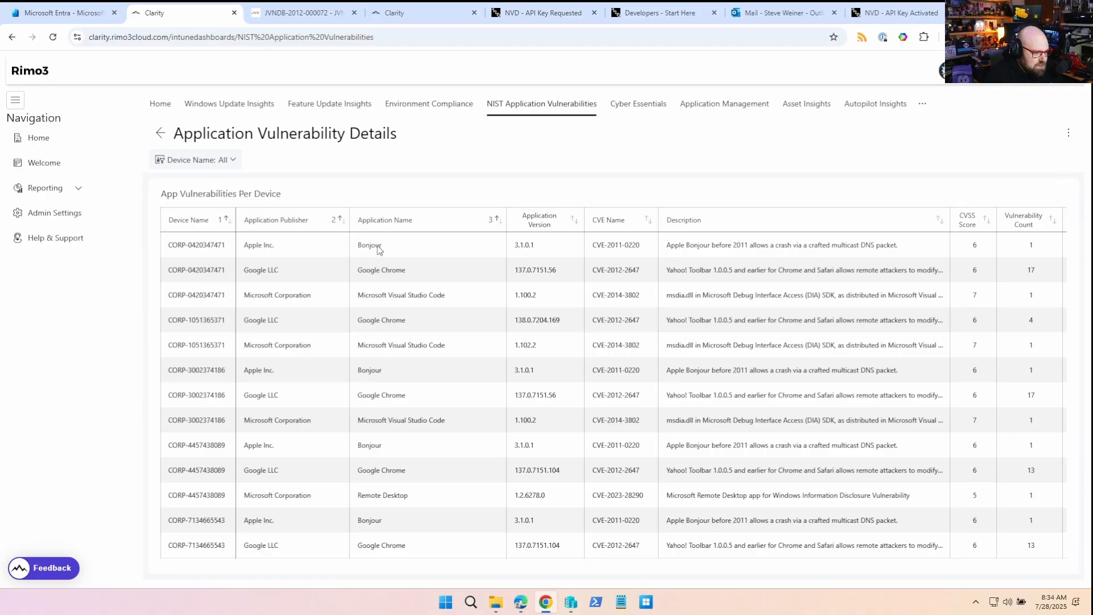
mouse_move(515, 252)
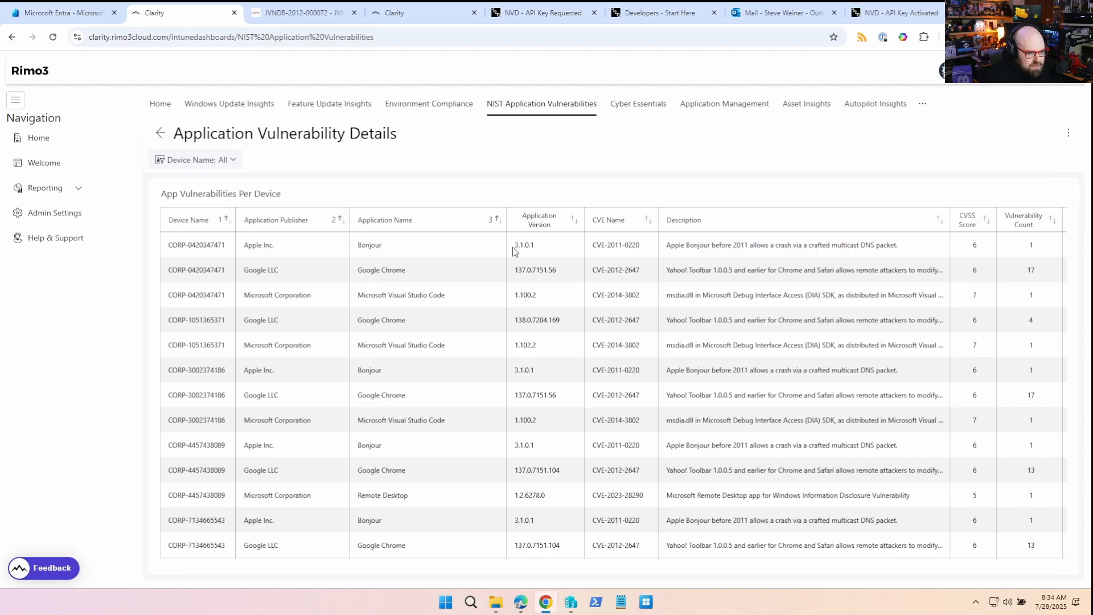
mouse_move(619, 252)
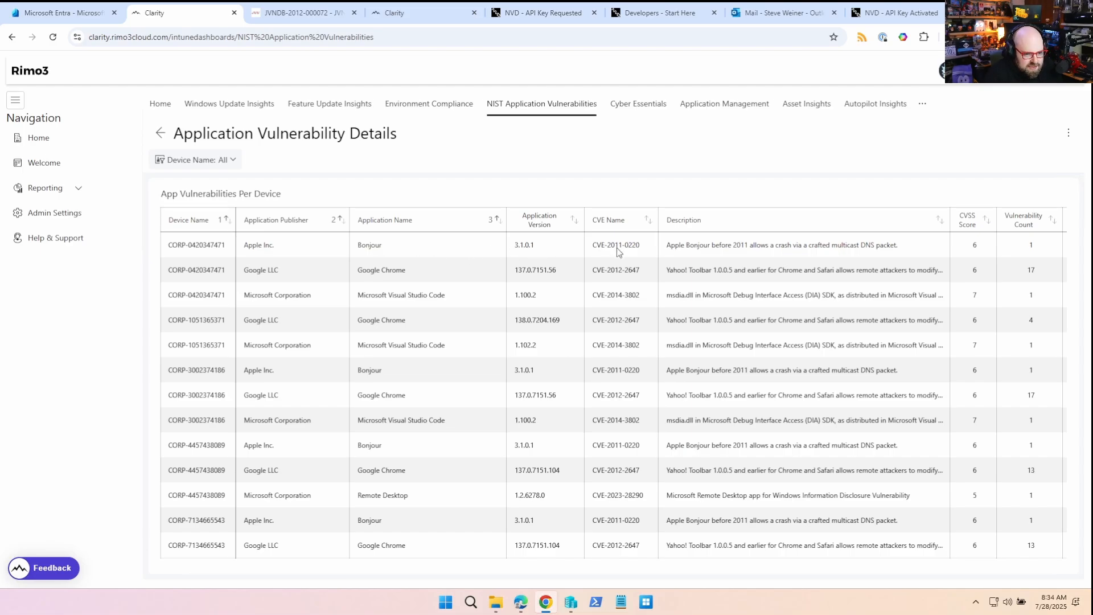
mouse_move(1030, 246)
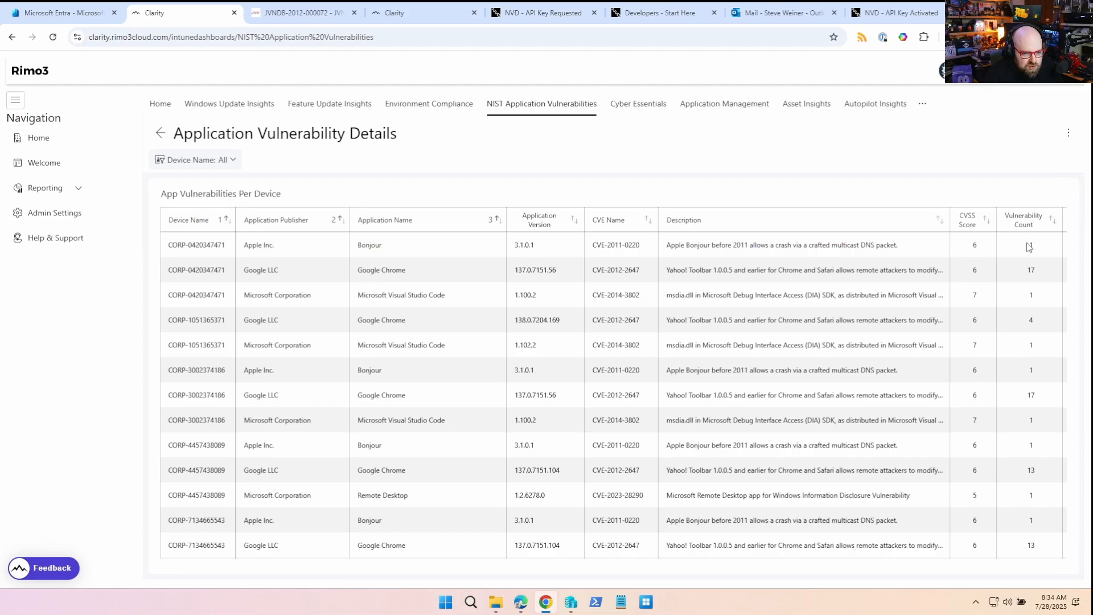
scroll(right, 3)
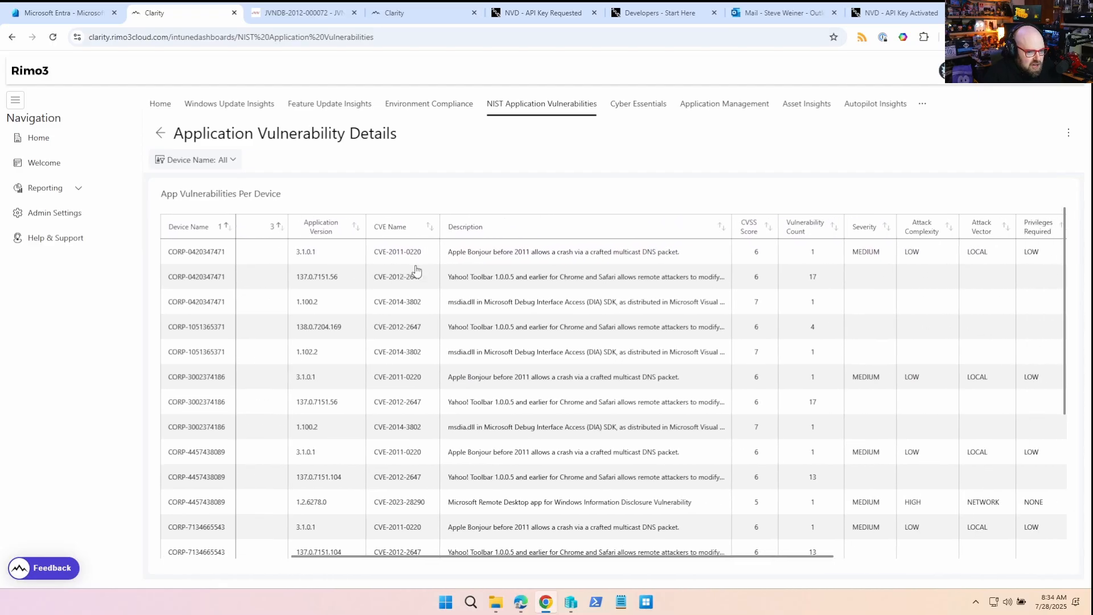
scroll(right, 3)
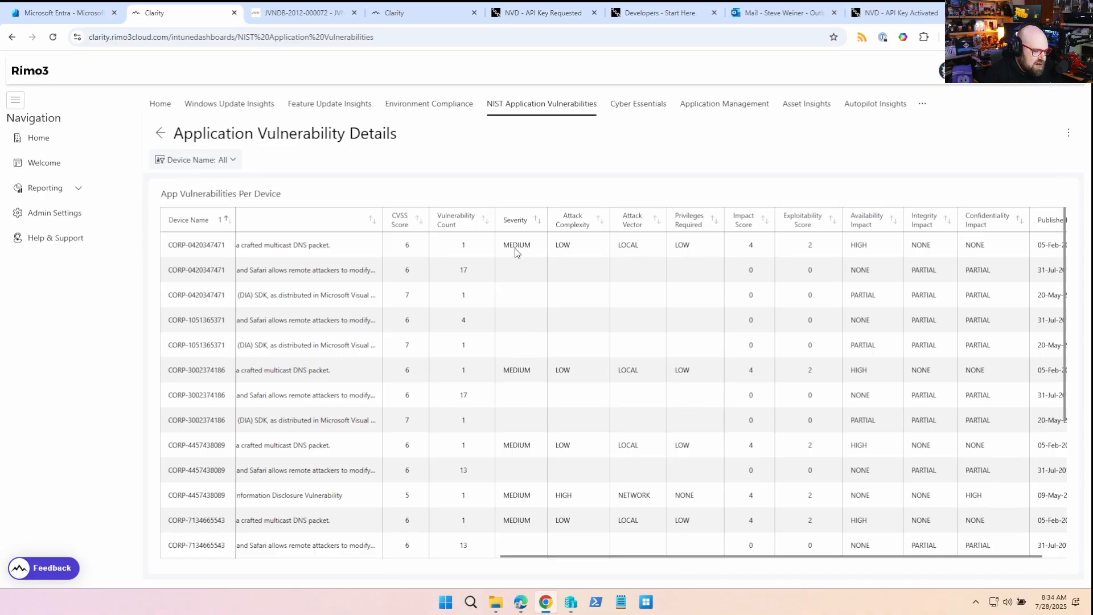
mouse_move(726, 255)
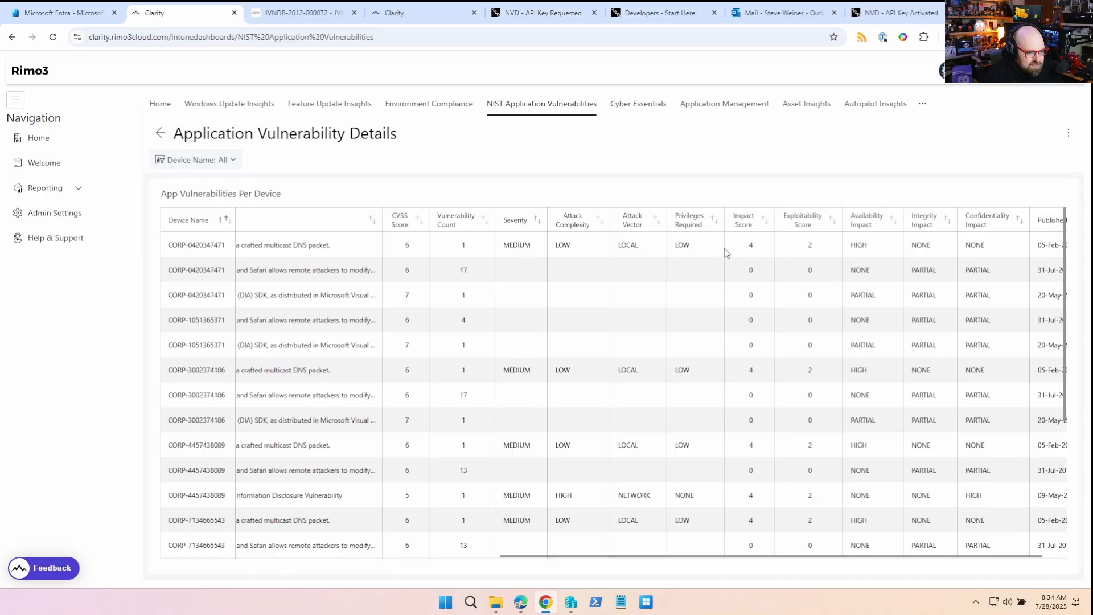
scroll(right, 3)
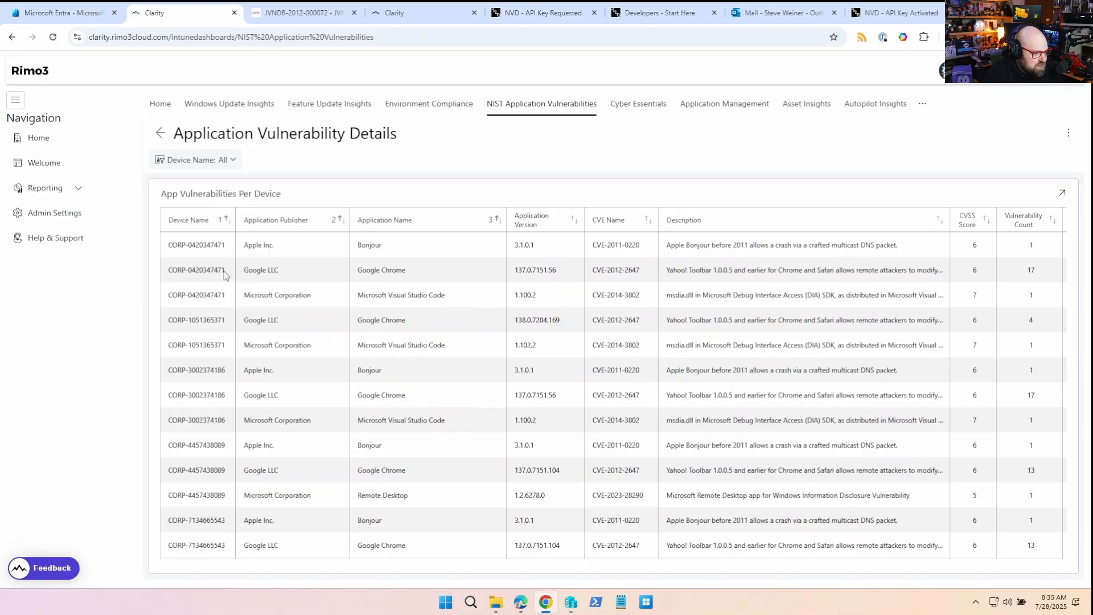
scroll(down, 3)
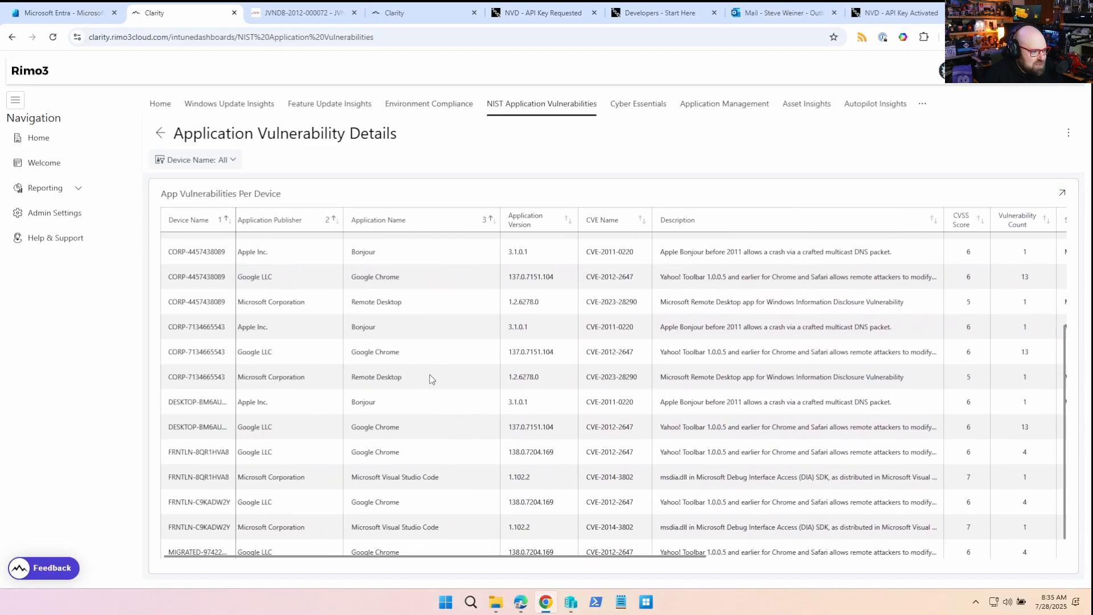